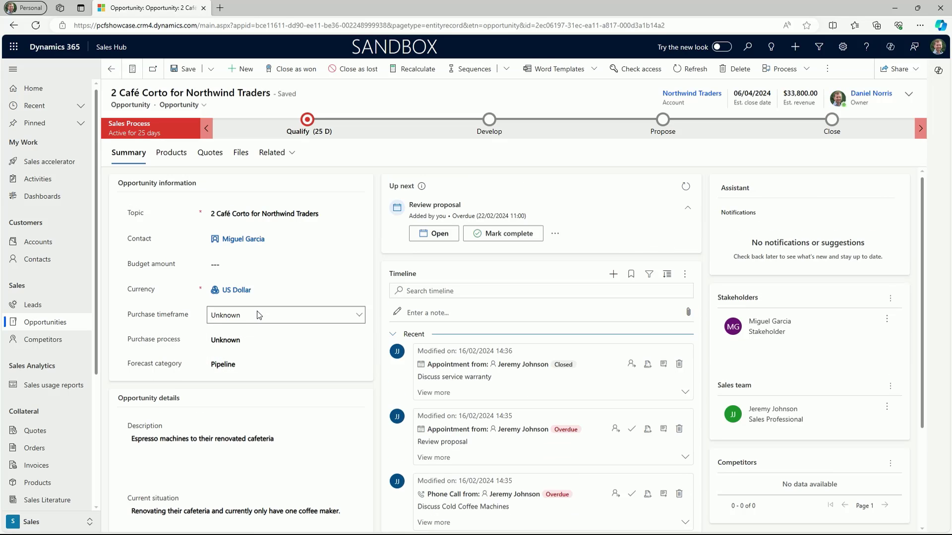
Open the BG-1 Grinder and Semiautomatic Espresso opportunities in new tabs and browse them
{"action": "left_click", "coordinate": [211, 68]}
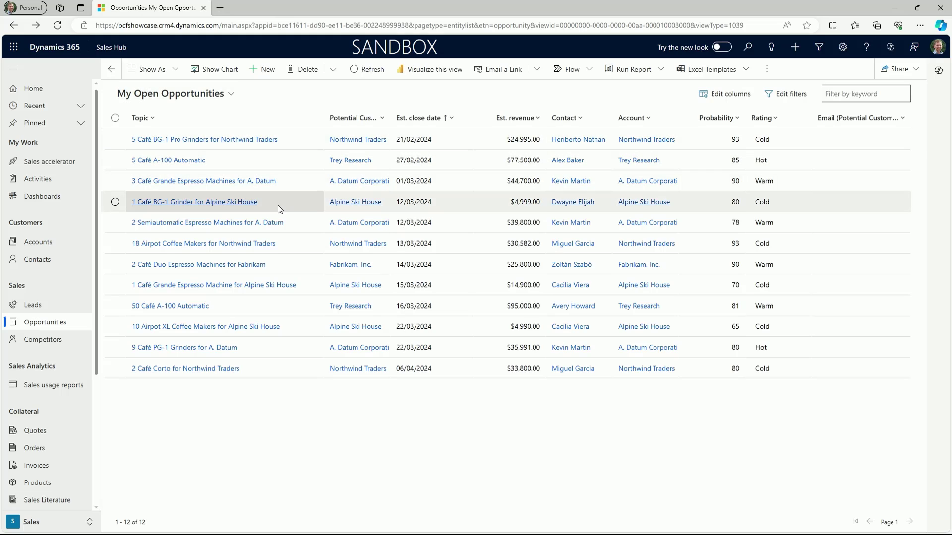
{"action": "left_click", "coordinate": [114, 180]}
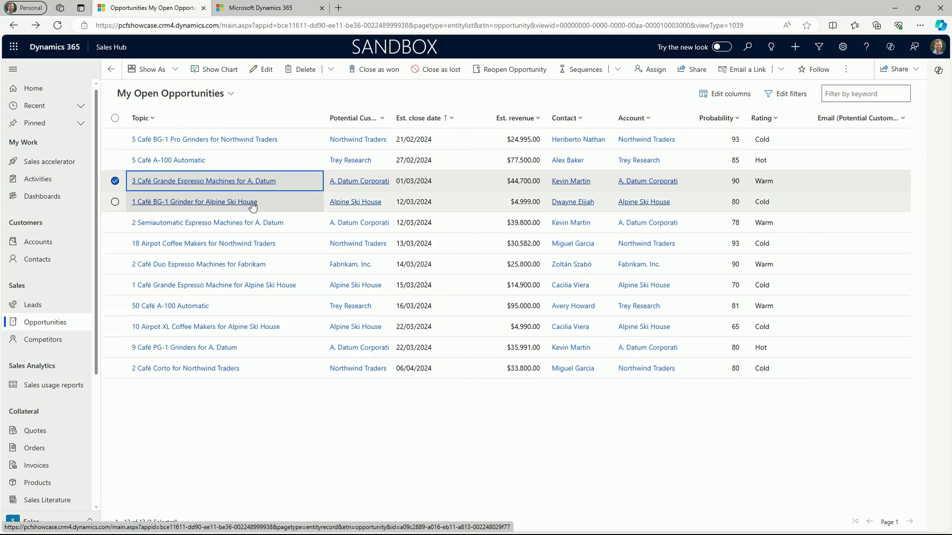
{"action": "right_click", "coordinate": [207, 223]}
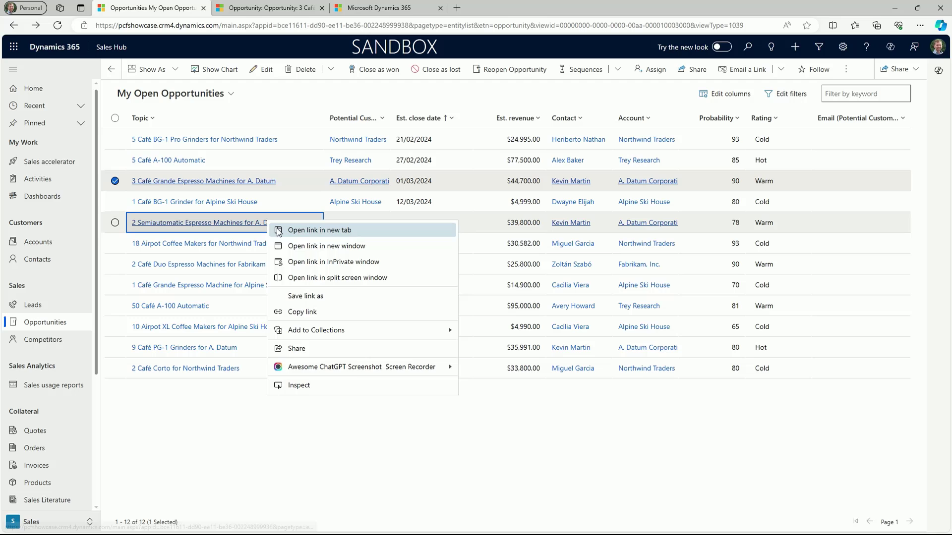
{"action": "left_click", "coordinate": [320, 230]}
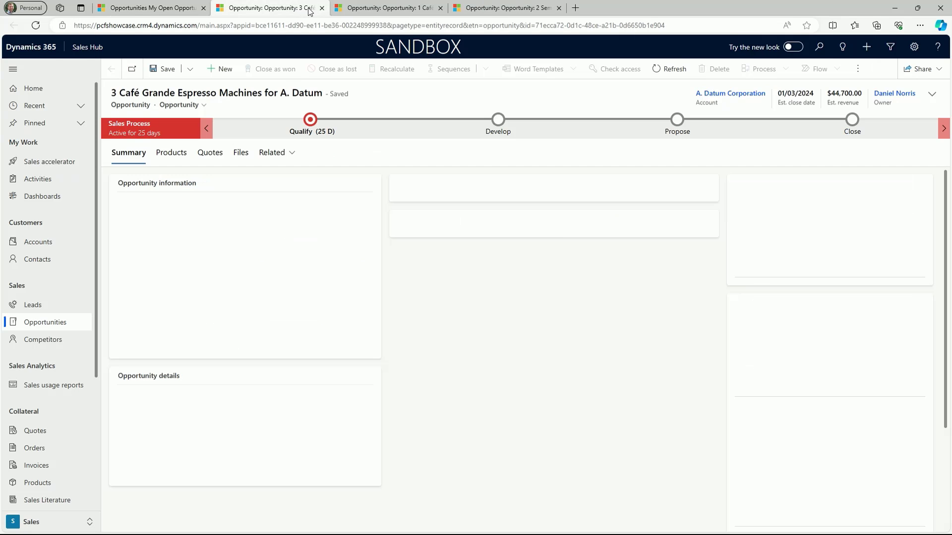
{"action": "left_click", "coordinate": [389, 8]}
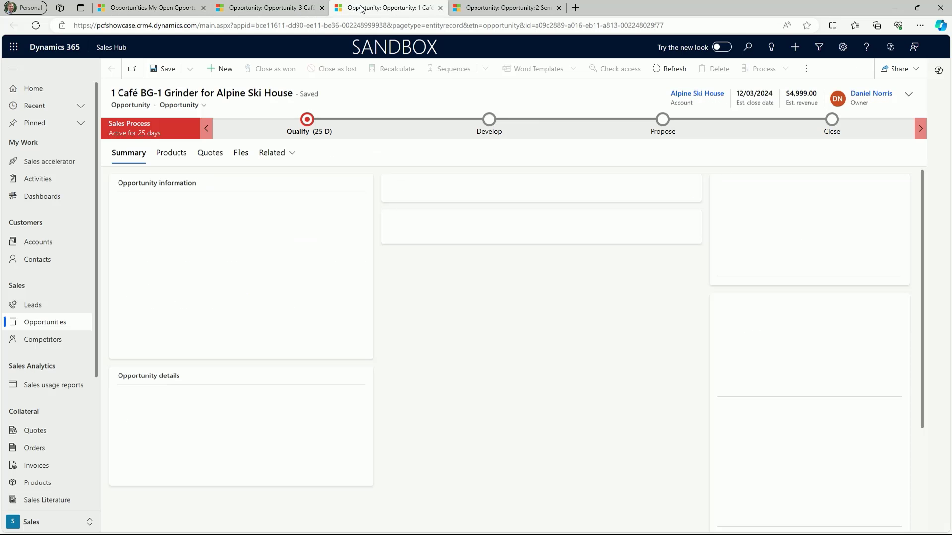
{"action": "left_click", "coordinate": [506, 8]}
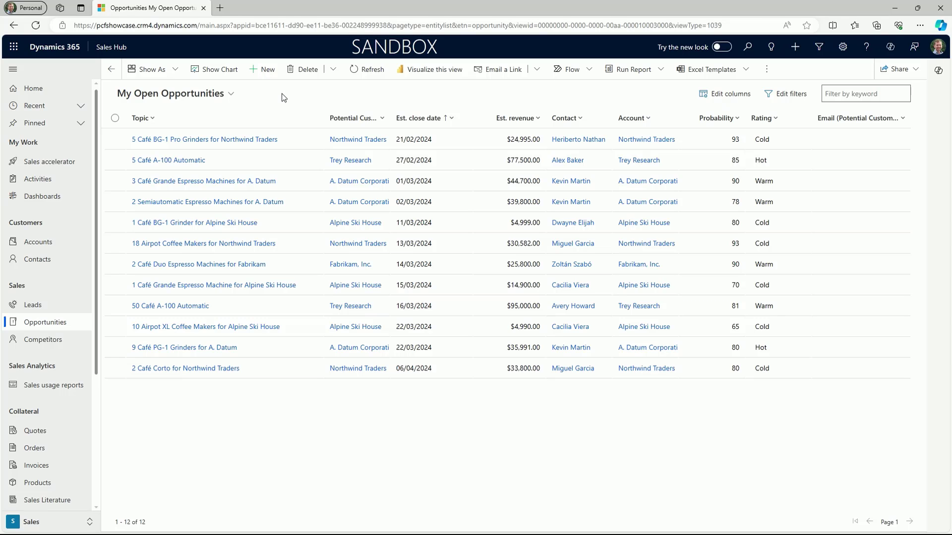
{"action": "mouse_move", "coordinate": [150, 69]}
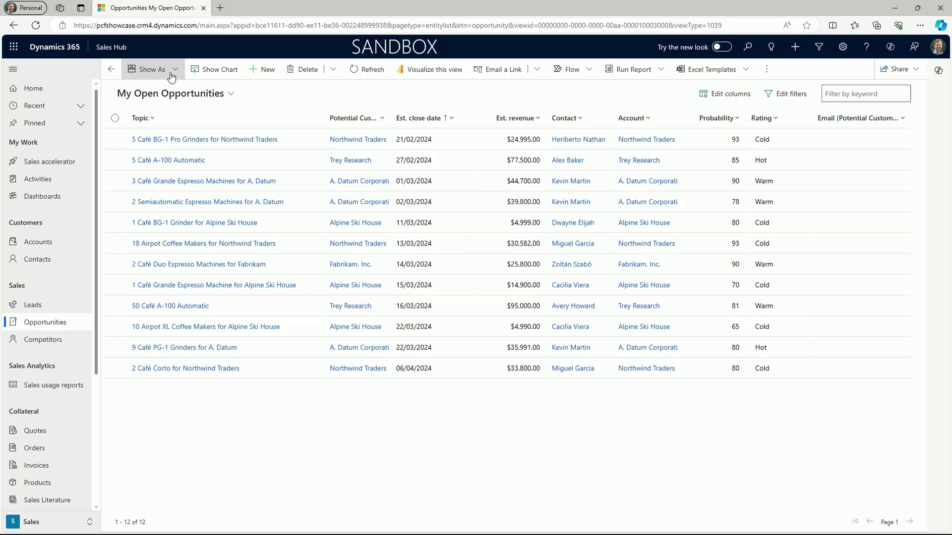
Switch opportunities to Focused view and open the Café Grande Espresso Machines for A. Datum work item
{"action": "left_click", "coordinate": [366, 69]}
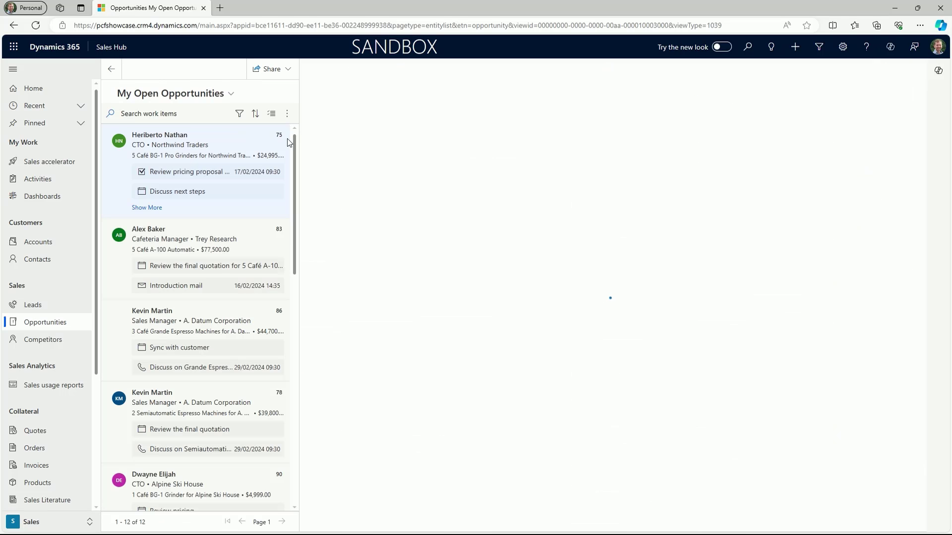
{"action": "left_click", "coordinate": [191, 144]}
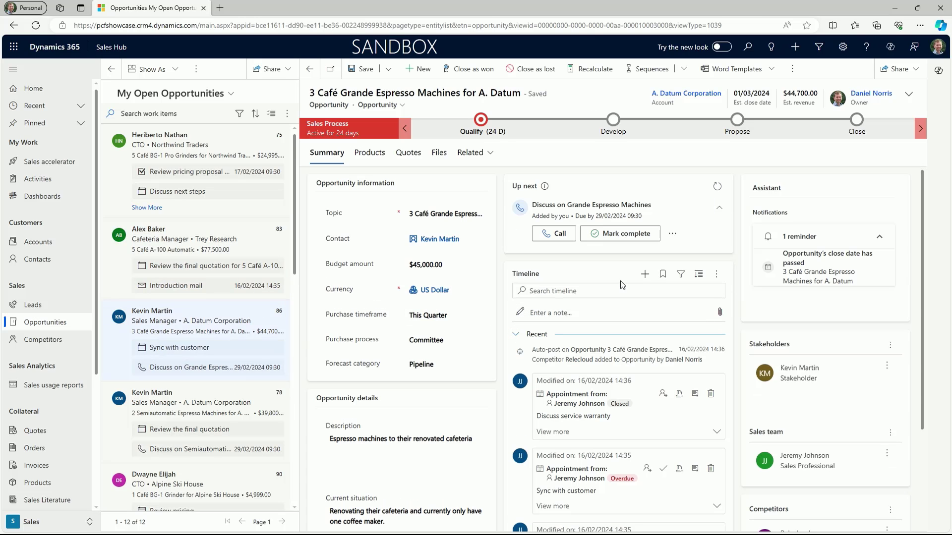
{"action": "mouse_move", "coordinate": [621, 275]}
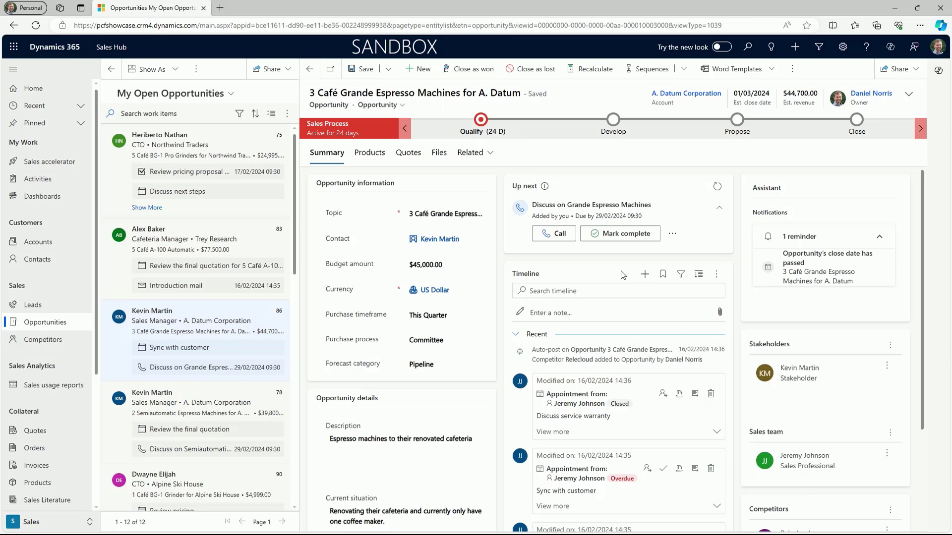
{"action": "mouse_move", "coordinate": [362, 301]}
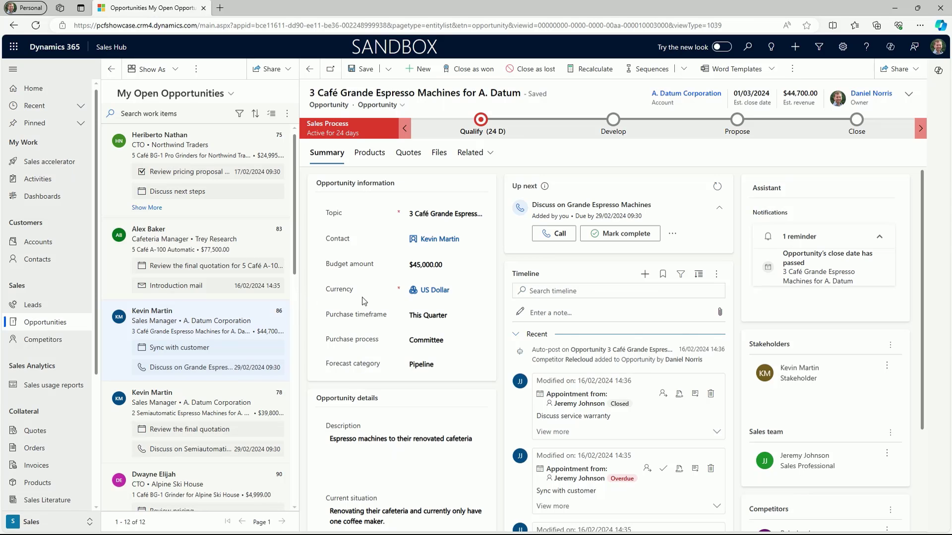
{"action": "scroll", "scroll_direction": "down", "scroll_amount": 3}
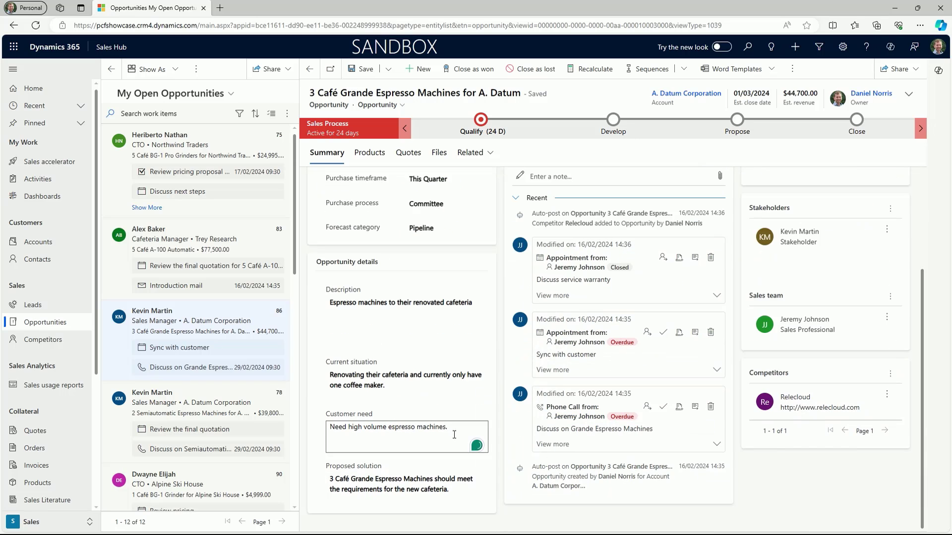
{"action": "left_click", "coordinate": [400, 484]}
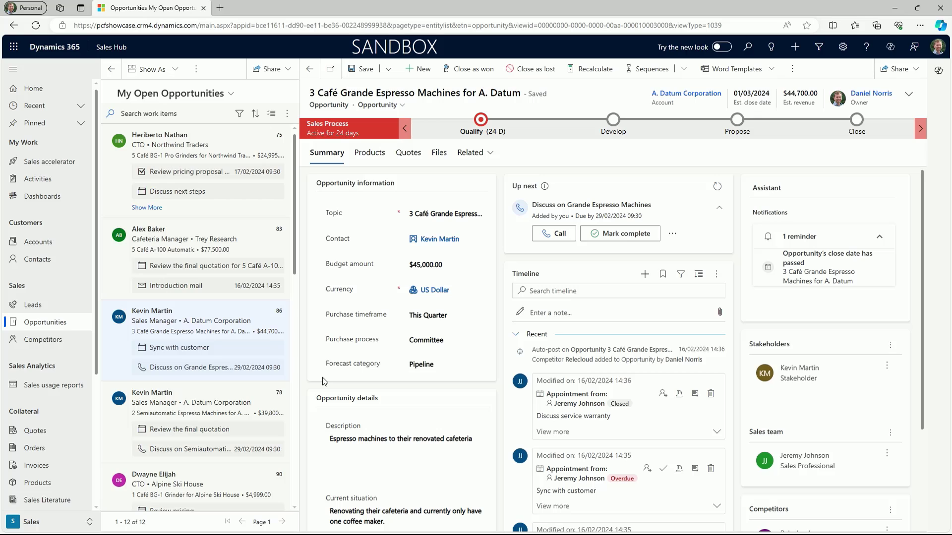
{"action": "mouse_move", "coordinate": [256, 402]}
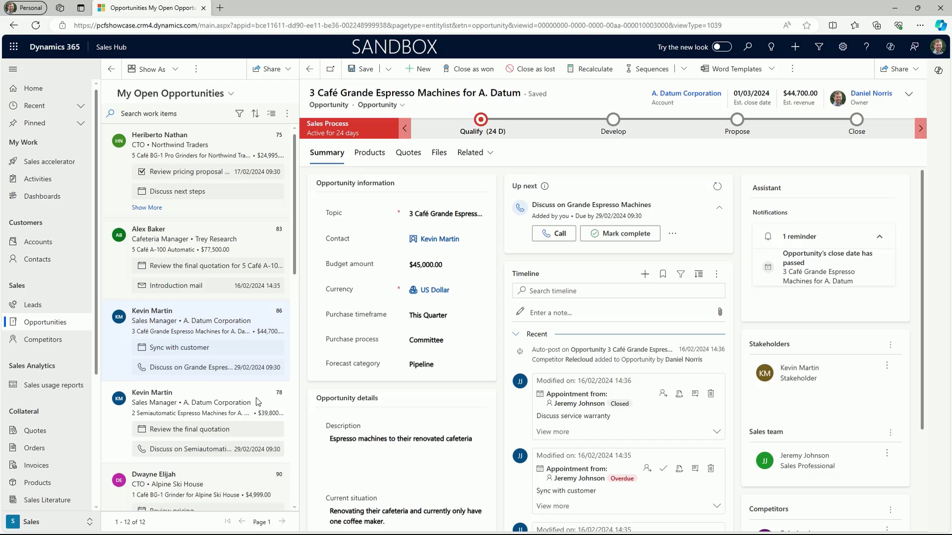
{"action": "scroll", "scroll_direction": "down", "scroll_amount": 3}
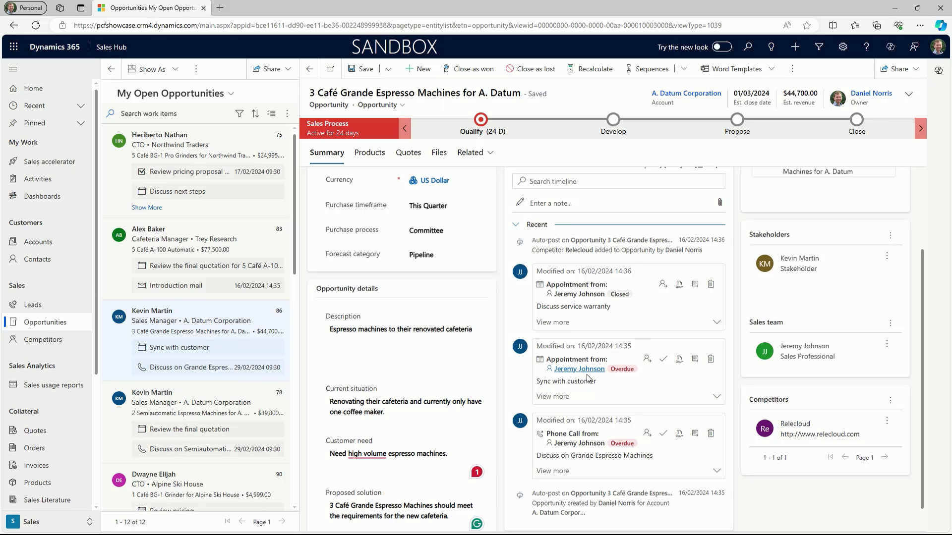
{"action": "scroll", "scroll_direction": "up", "scroll_amount": 3}
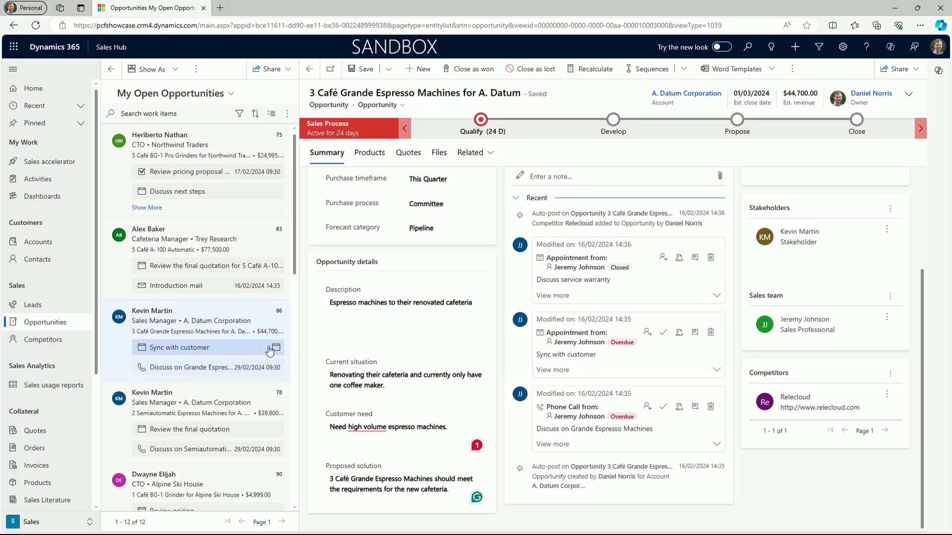
{"action": "mouse_move", "coordinate": [264, 351]}
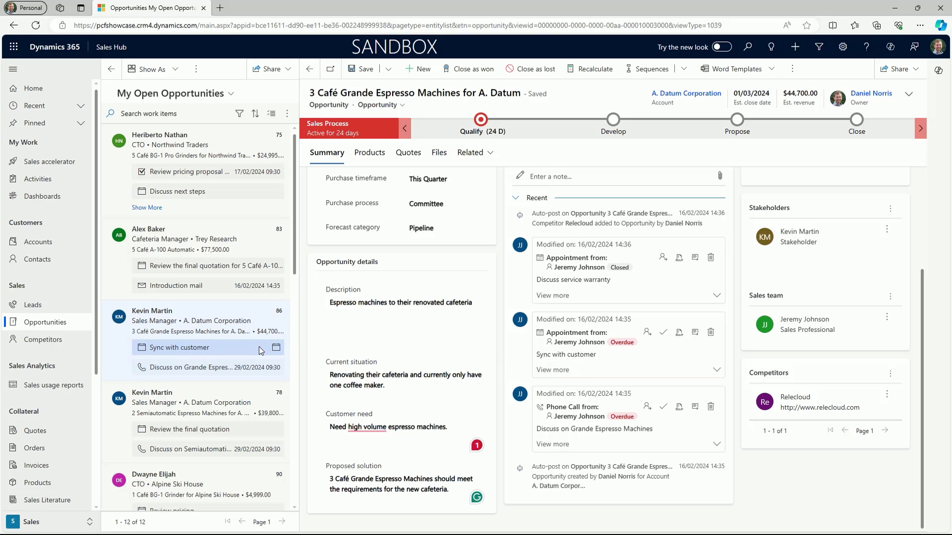
{"action": "mouse_move", "coordinate": [311, 353]}
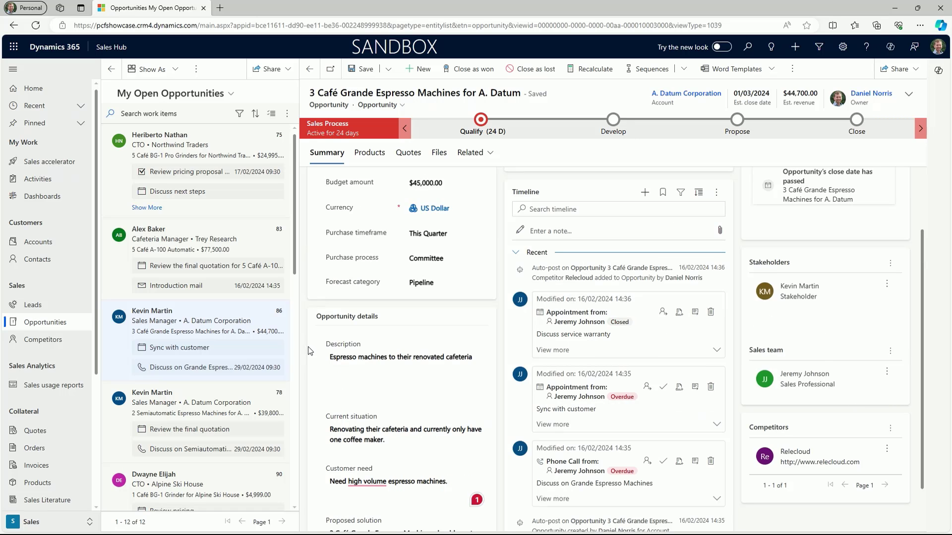
{"action": "left_click", "coordinate": [220, 94]}
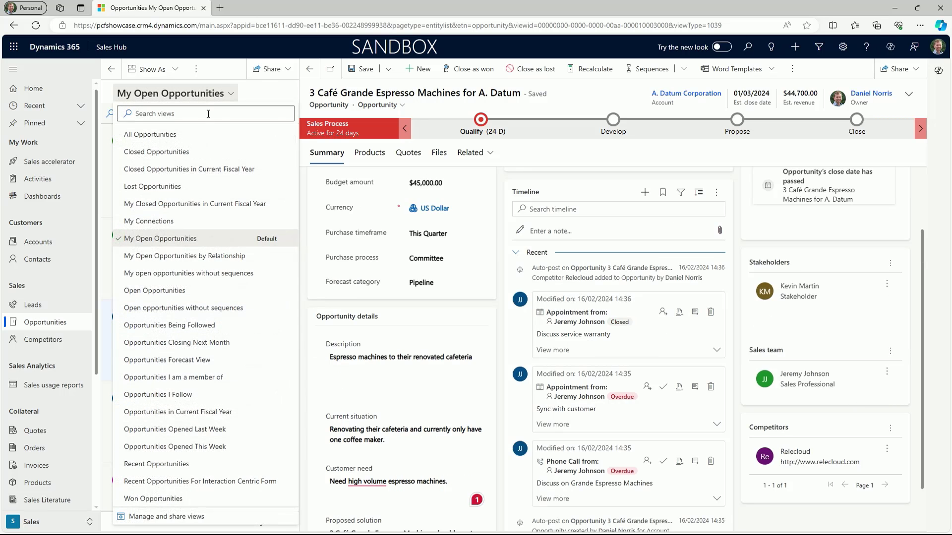
{"action": "mouse_move", "coordinate": [206, 376]}
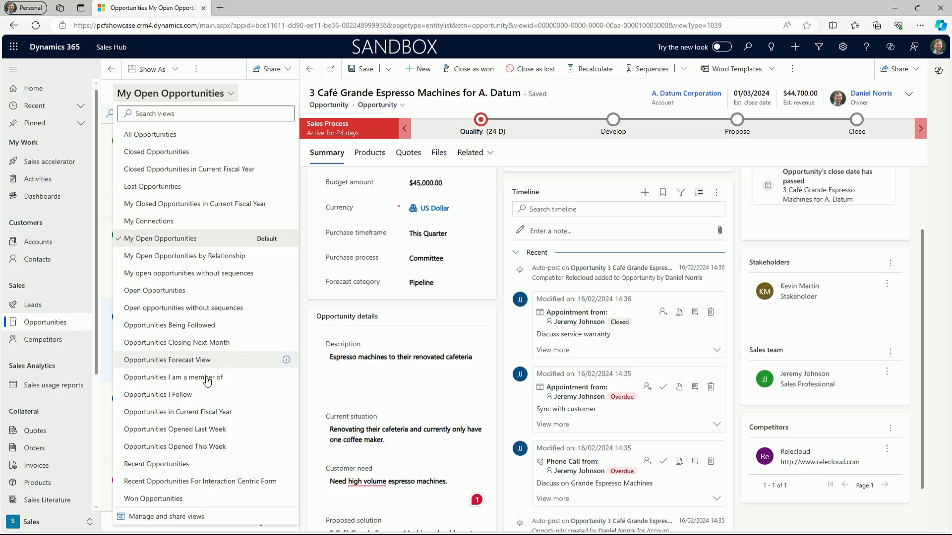
{"action": "mouse_move", "coordinate": [211, 498]}
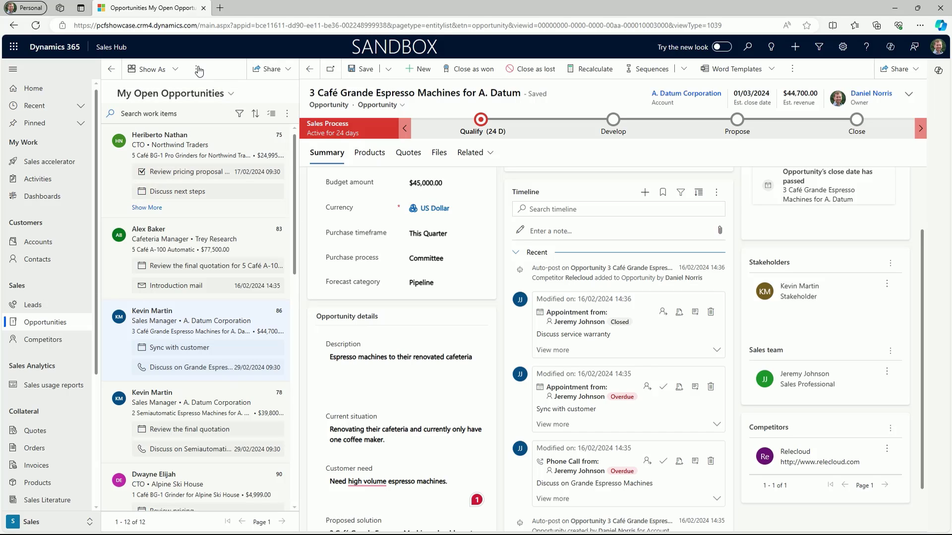
{"action": "left_click", "coordinate": [198, 69]}
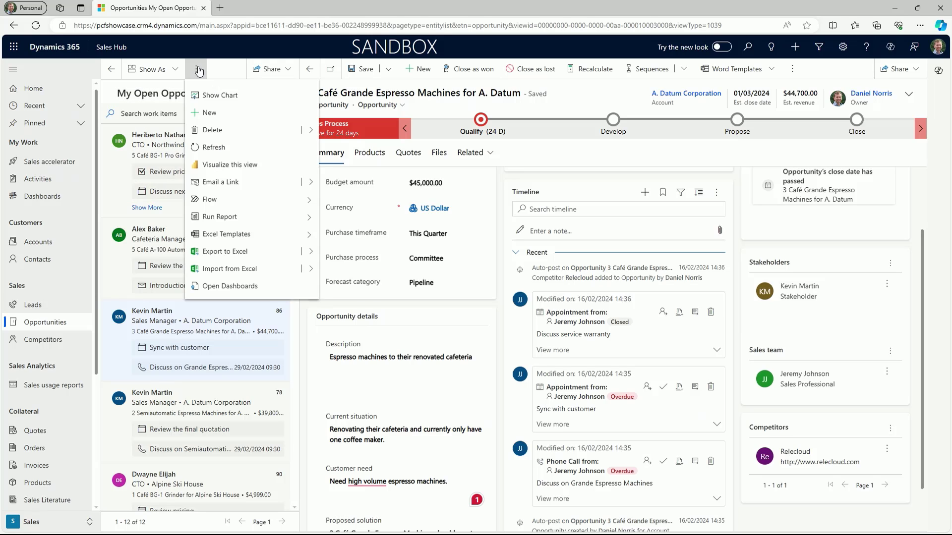
{"action": "mouse_move", "coordinate": [208, 112]}
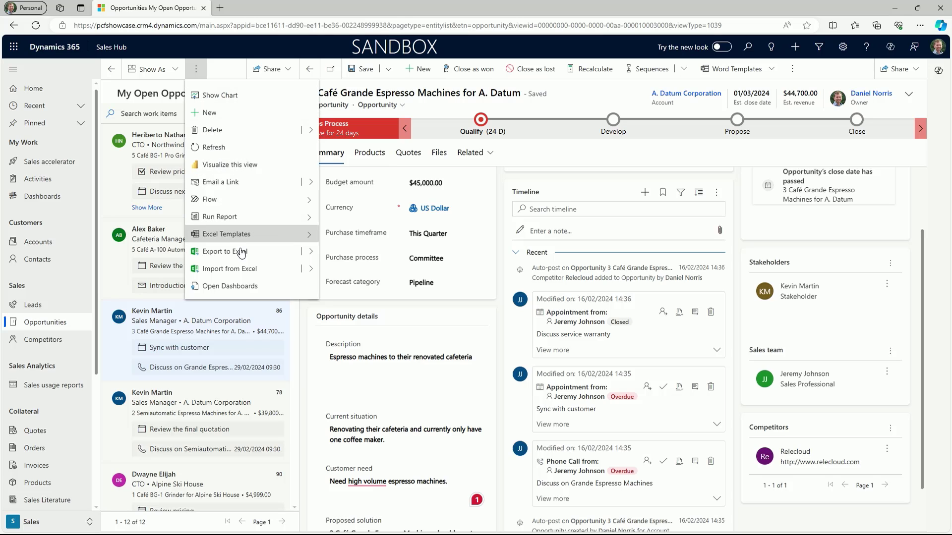
{"action": "mouse_move", "coordinate": [224, 251]}
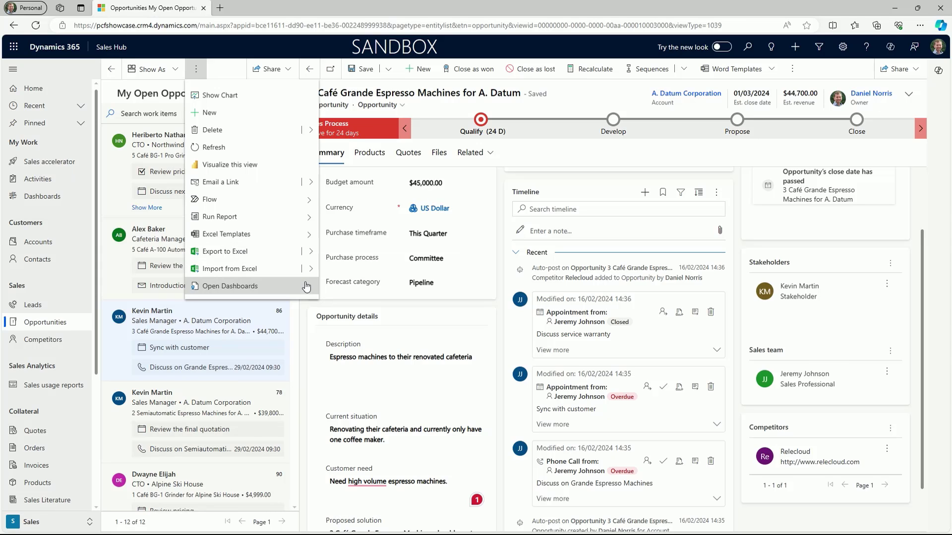
{"action": "mouse_move", "coordinate": [308, 316]}
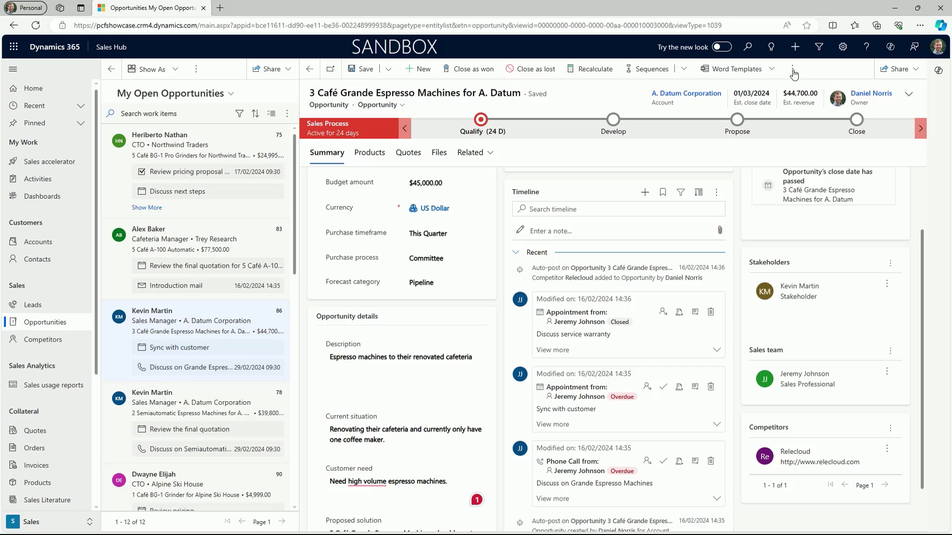
{"action": "left_click", "coordinate": [792, 69]}
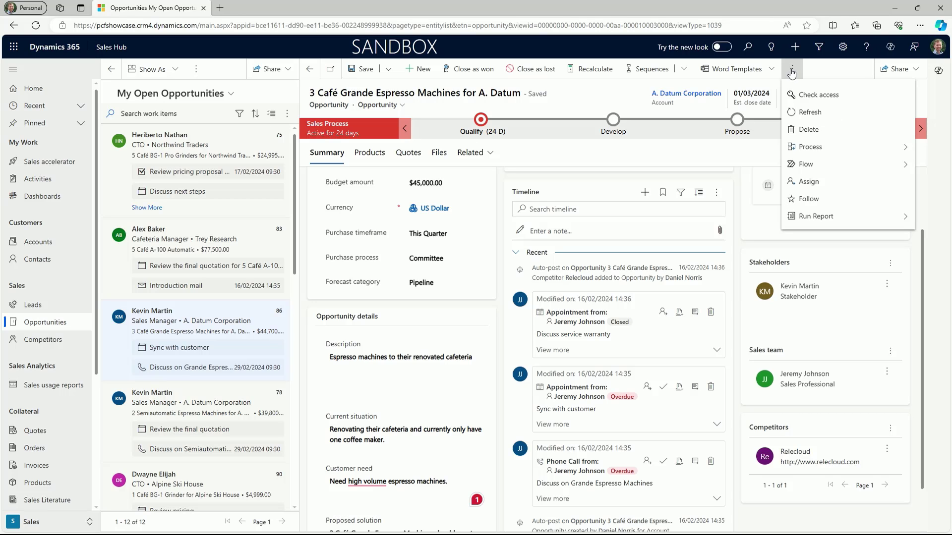
{"action": "mouse_move", "coordinate": [530, 69]}
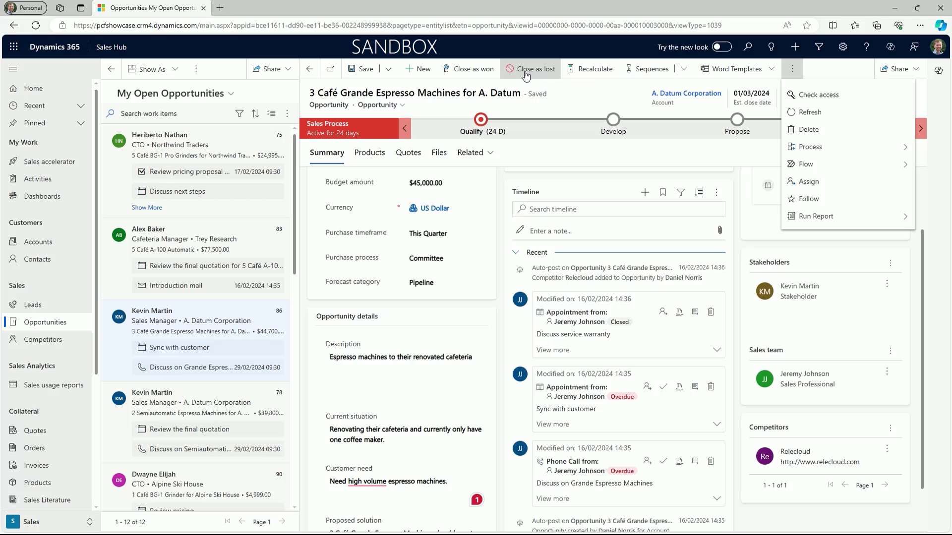
{"action": "mouse_move", "coordinate": [468, 69]}
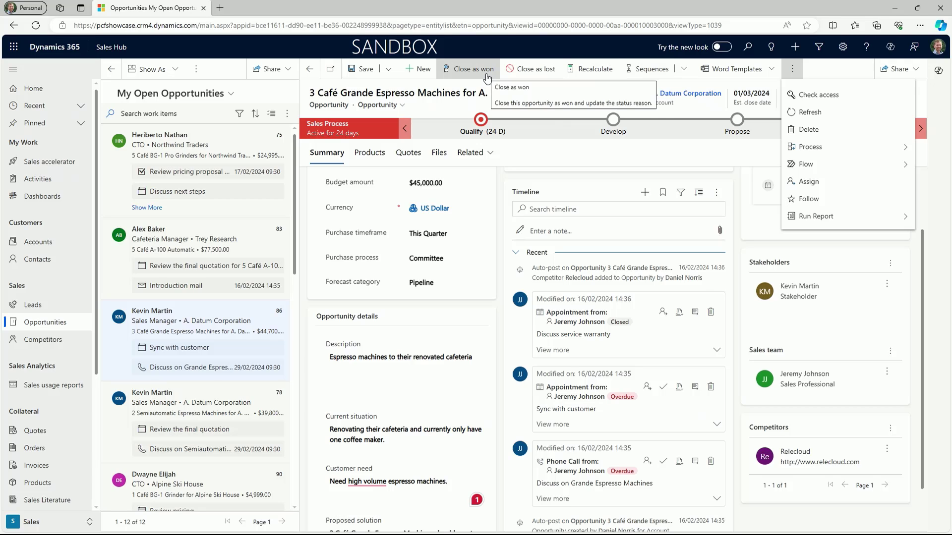
{"action": "mouse_move", "coordinate": [535, 68]}
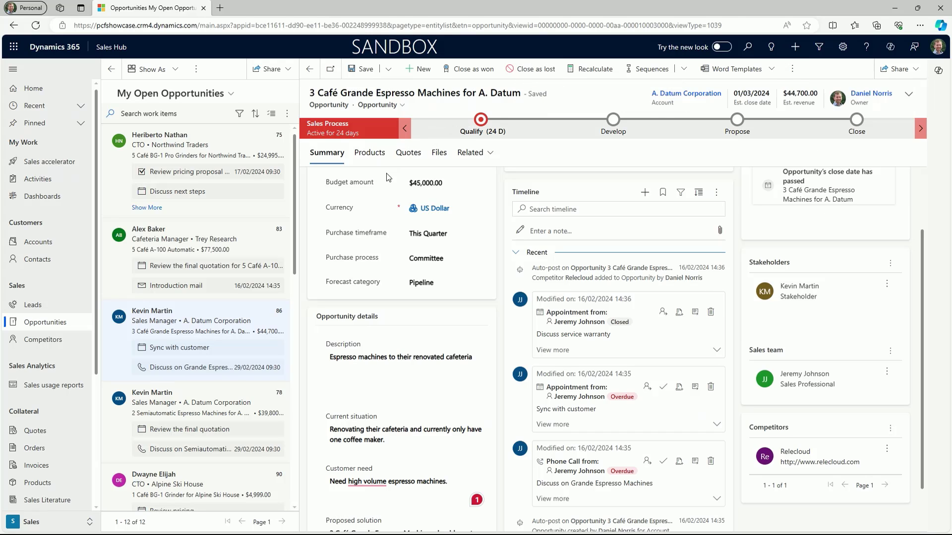
{"action": "mouse_move", "coordinate": [307, 254]}
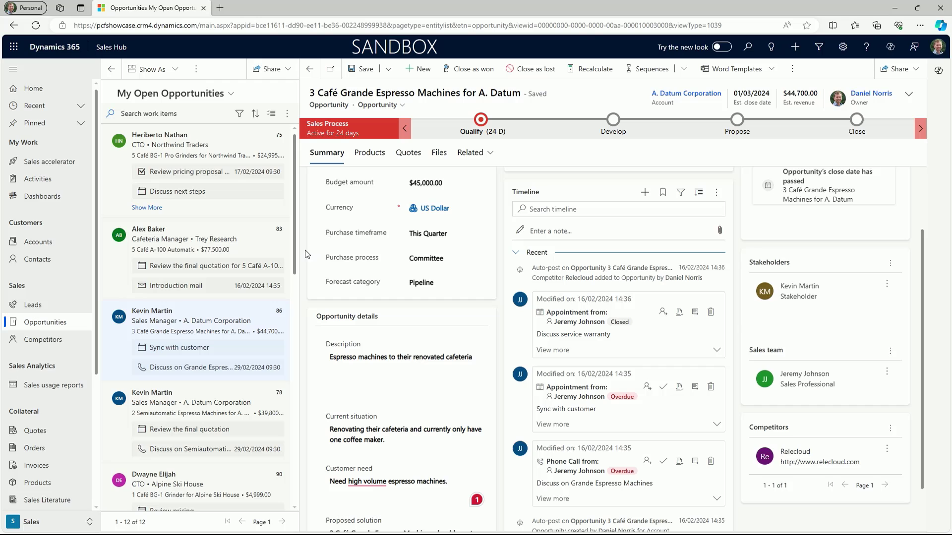
{"action": "left_click", "coordinate": [206, 266]}
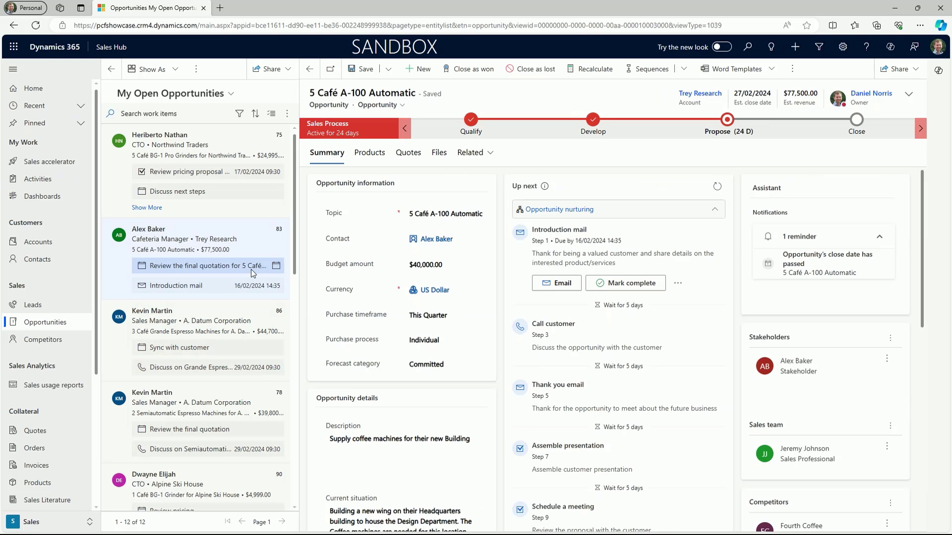
{"action": "left_click", "coordinate": [206, 265]}
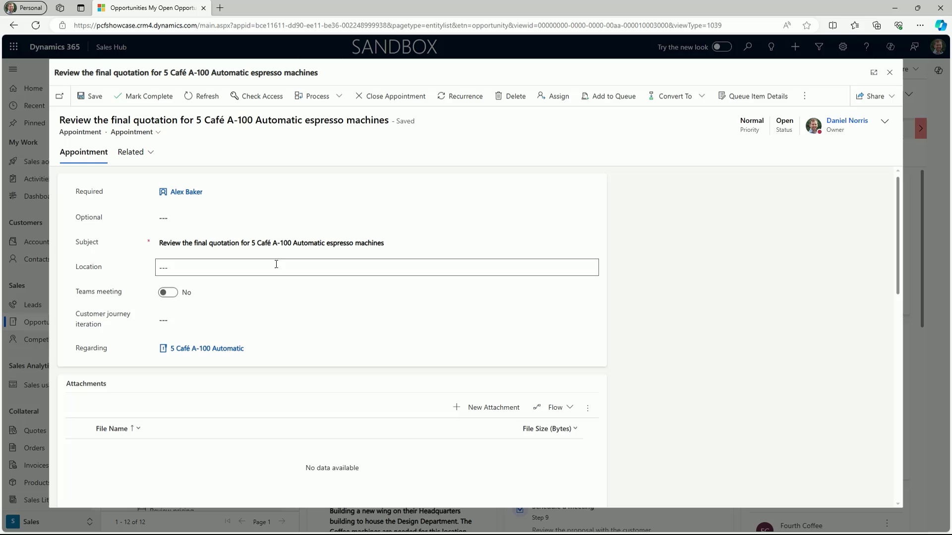
{"action": "left_click", "coordinate": [890, 73]}
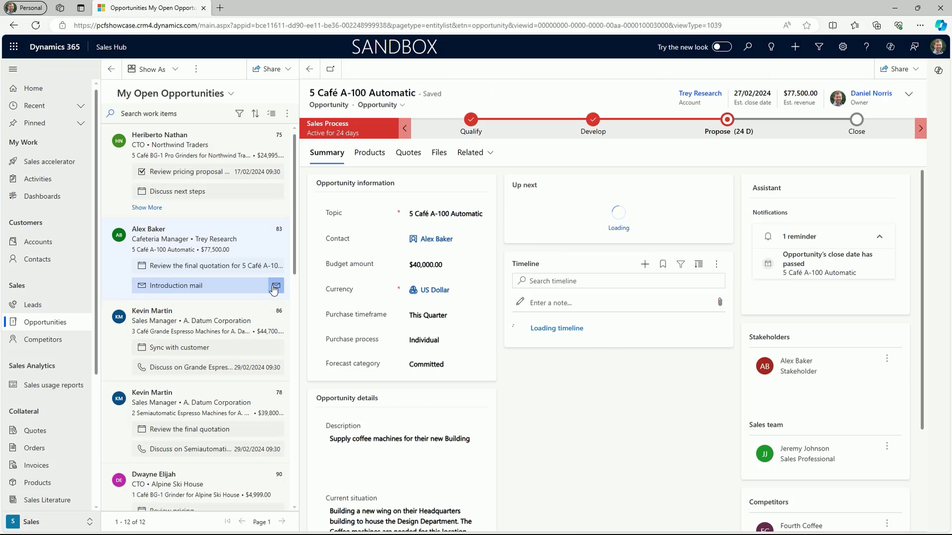
{"action": "left_click", "coordinate": [275, 289]}
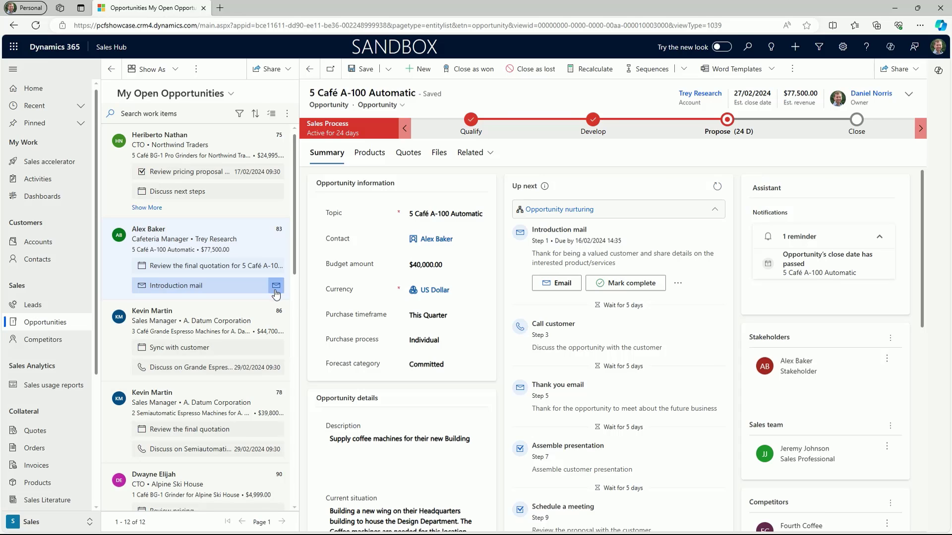
{"action": "mouse_move", "coordinate": [276, 286]}
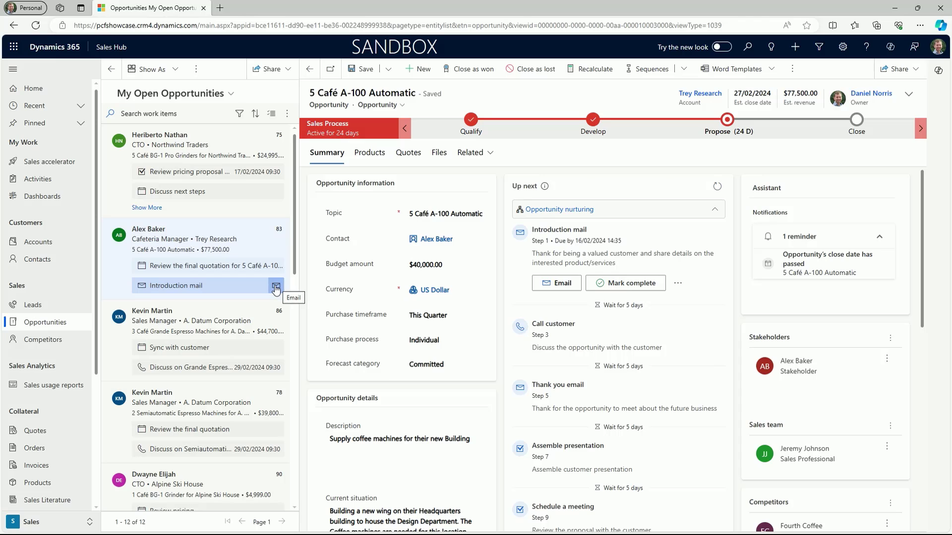
{"action": "left_click", "coordinate": [275, 286]}
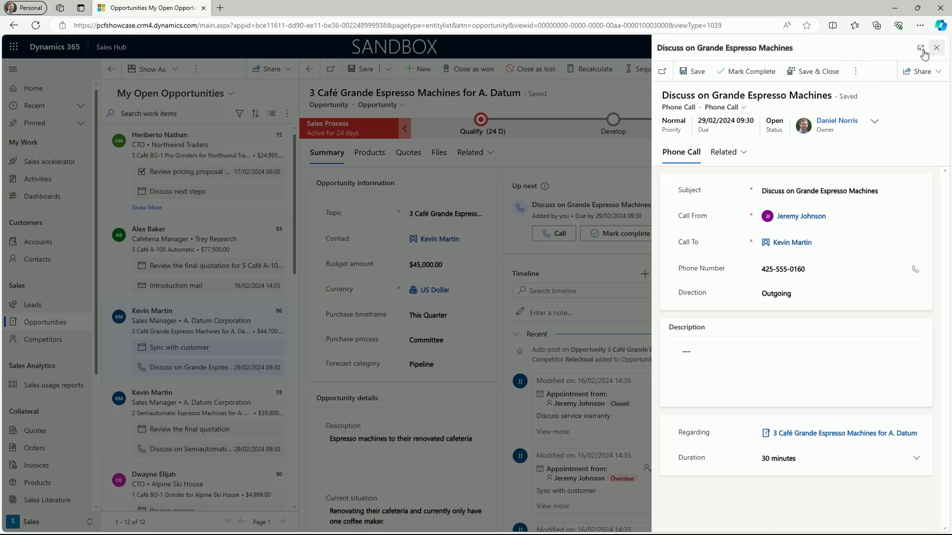
Close the phone call pane to reveal Northwind Traders' 5 Café BG-1 Pro Grinders opportunity
{"action": "left_click", "coordinate": [937, 48]}
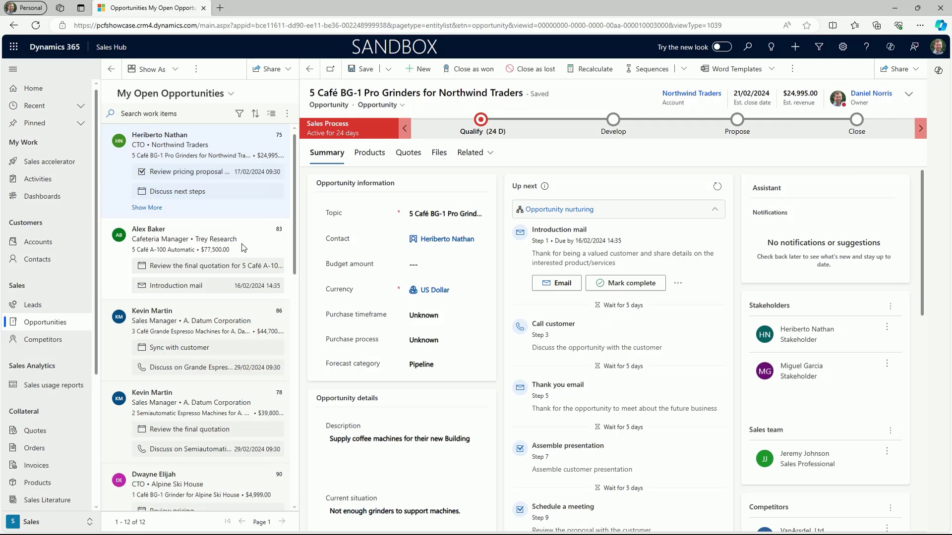
{"action": "mouse_move", "coordinate": [239, 298]}
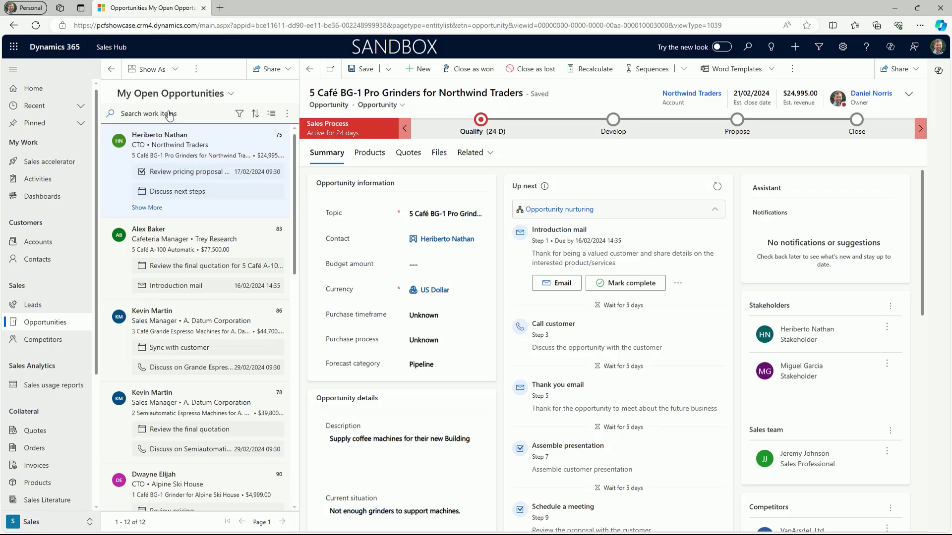
Search work items for 'trey' to list the two Trey Research opportunities, then clear the search
{"action": "left_click", "coordinate": [164, 113]}
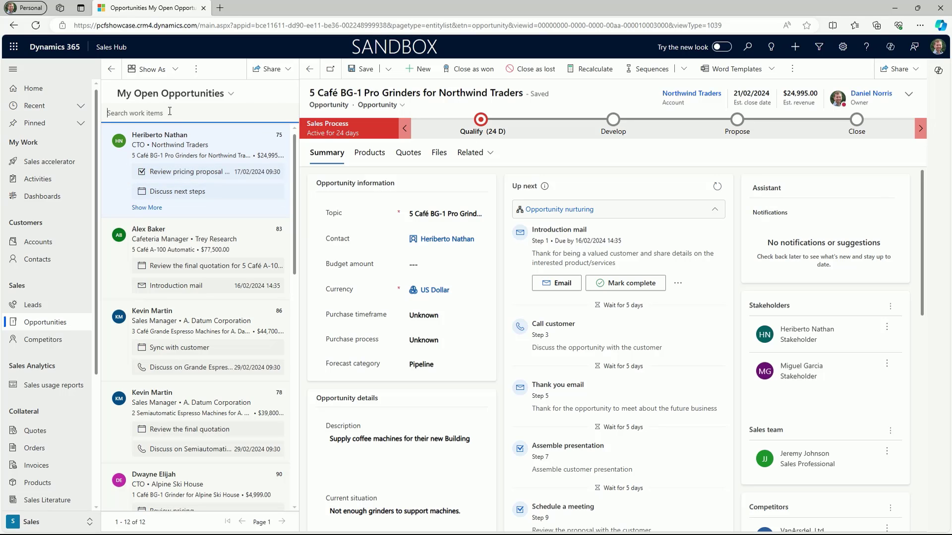
{"action": "type", "text": "trey"}
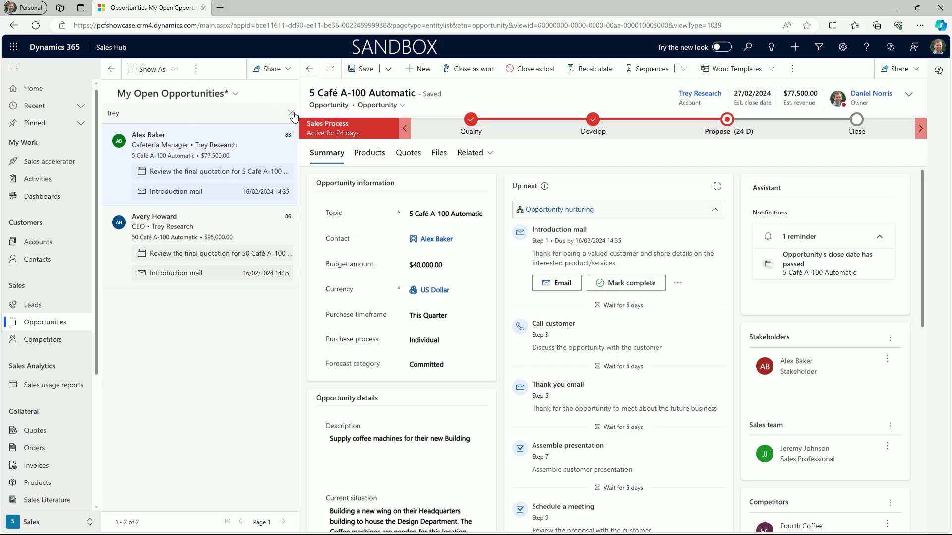
{"action": "left_click", "coordinate": [291, 116]}
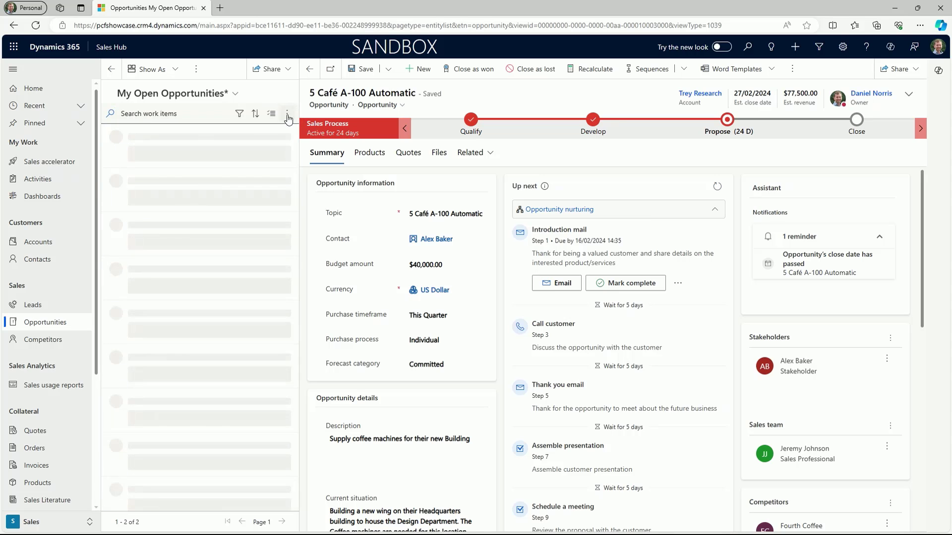
Filter work items to an estimated close date of 12 March 2024 and open Edit filters
{"action": "left_click", "coordinate": [239, 113]}
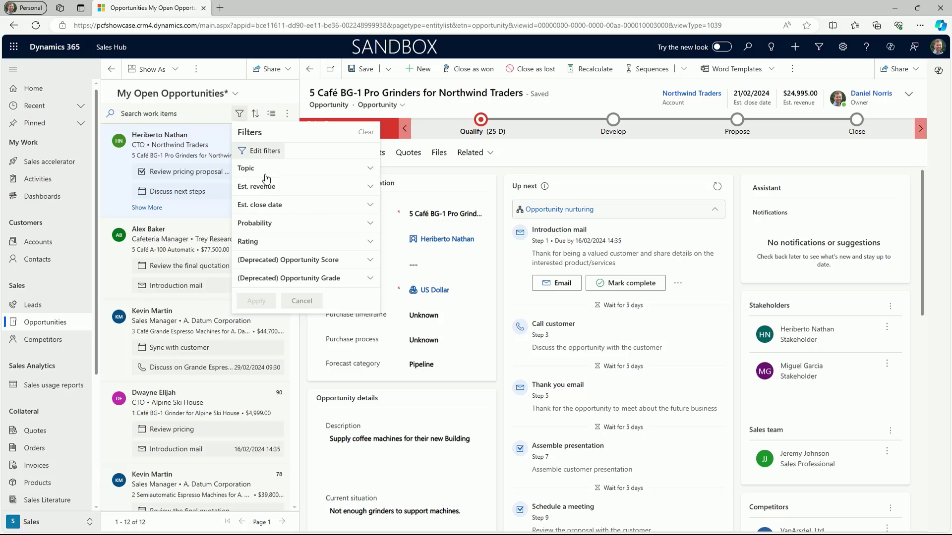
{"action": "left_click", "coordinate": [255, 205]}
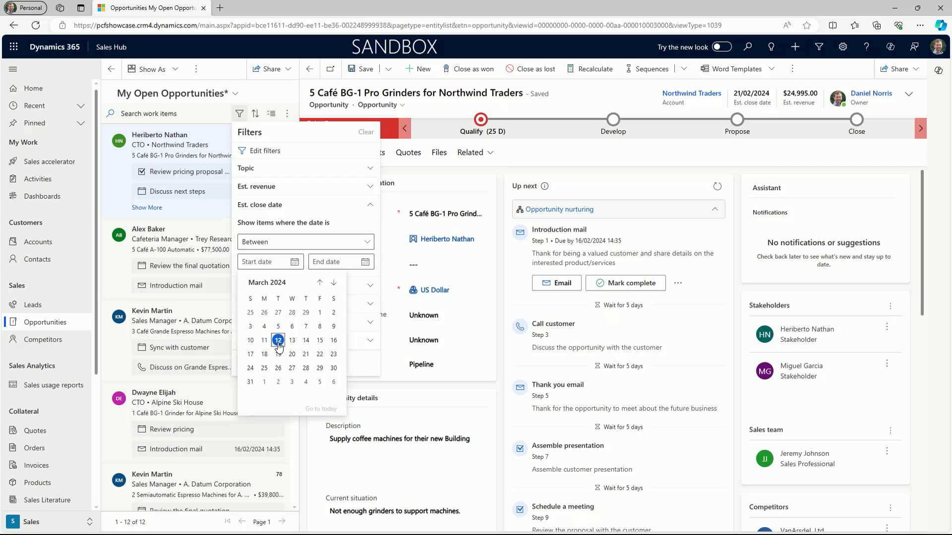
{"action": "left_click", "coordinate": [279, 340]}
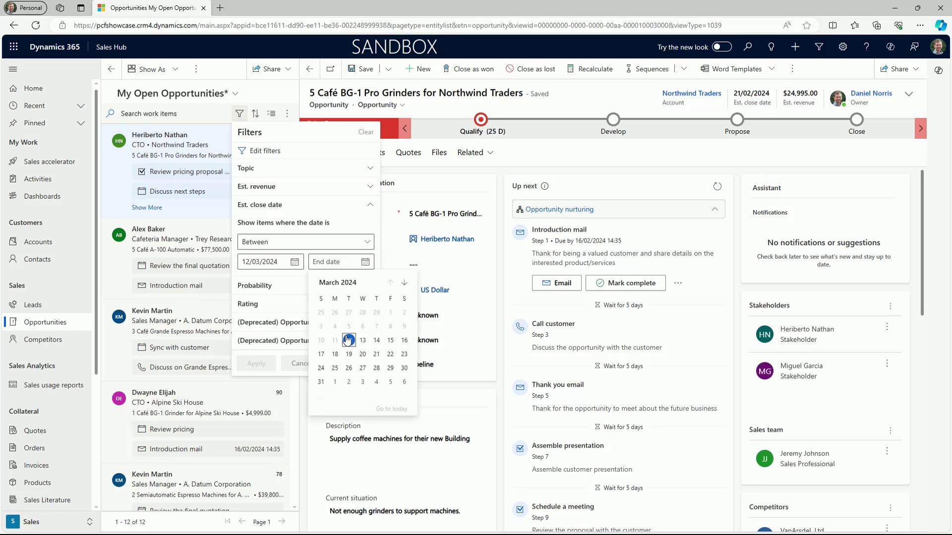
{"action": "left_click", "coordinate": [335, 340]}
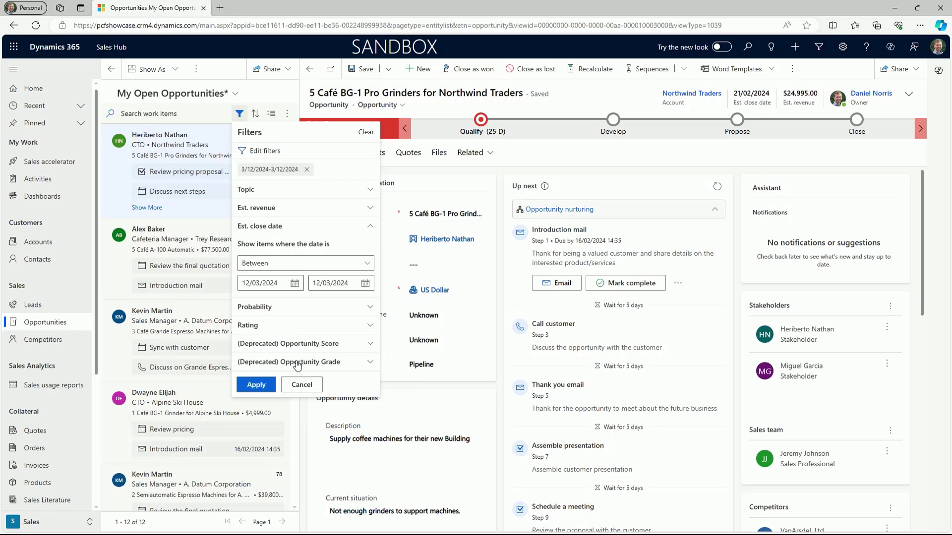
{"action": "left_click", "coordinate": [256, 384]}
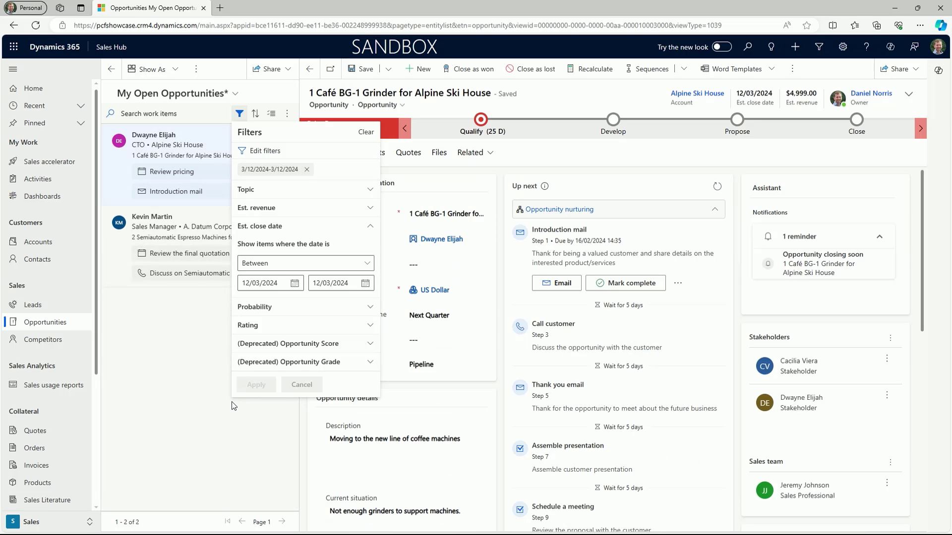
{"action": "left_click", "coordinate": [264, 151]}
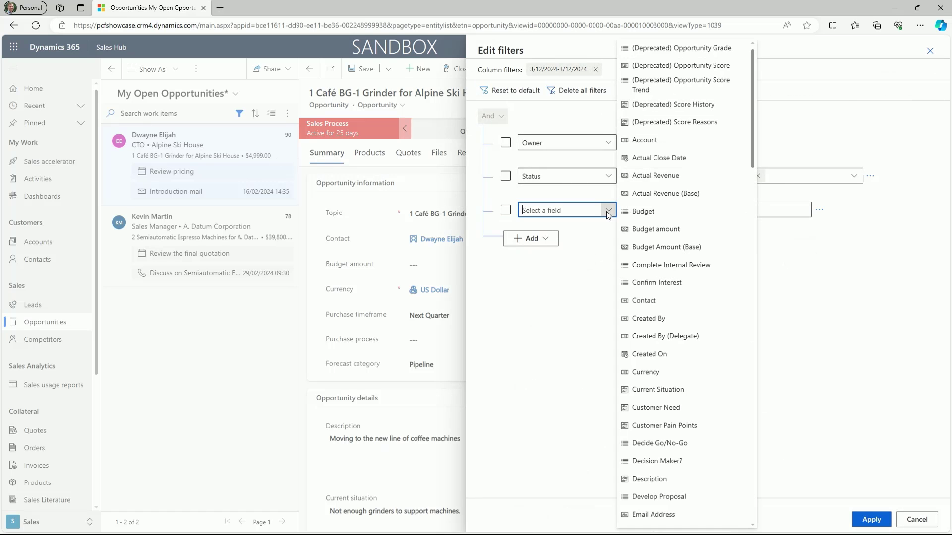
Apply an Account equals A. Datum Corporation filter, then remove the 3/12/2024 close date chip
{"action": "left_click", "coordinate": [643, 139]}
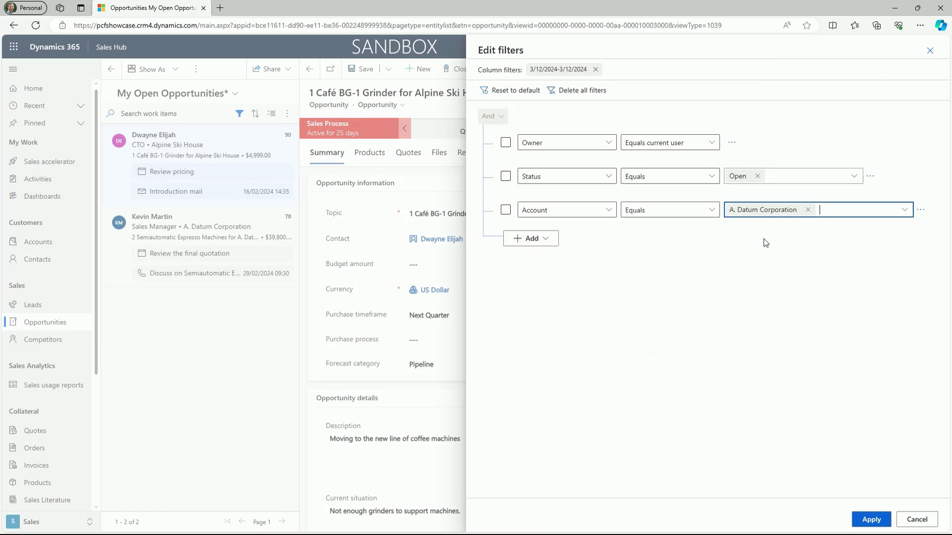
{"action": "left_click", "coordinate": [870, 519]}
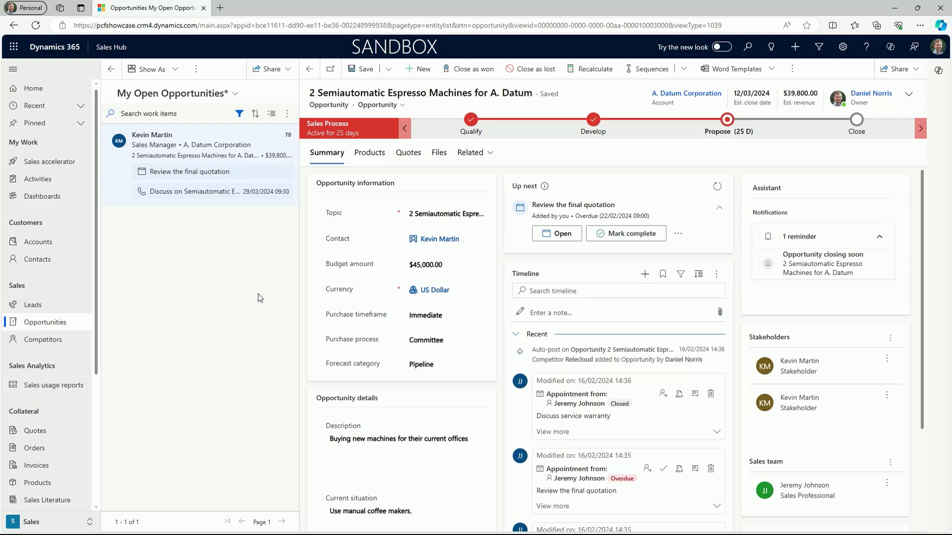
{"action": "left_click", "coordinate": [239, 113]}
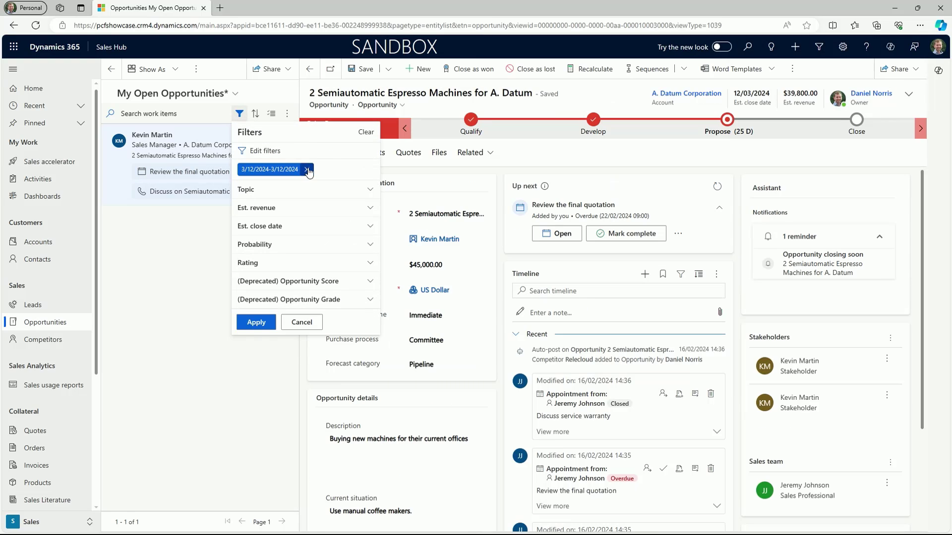
{"action": "left_click", "coordinate": [309, 169]}
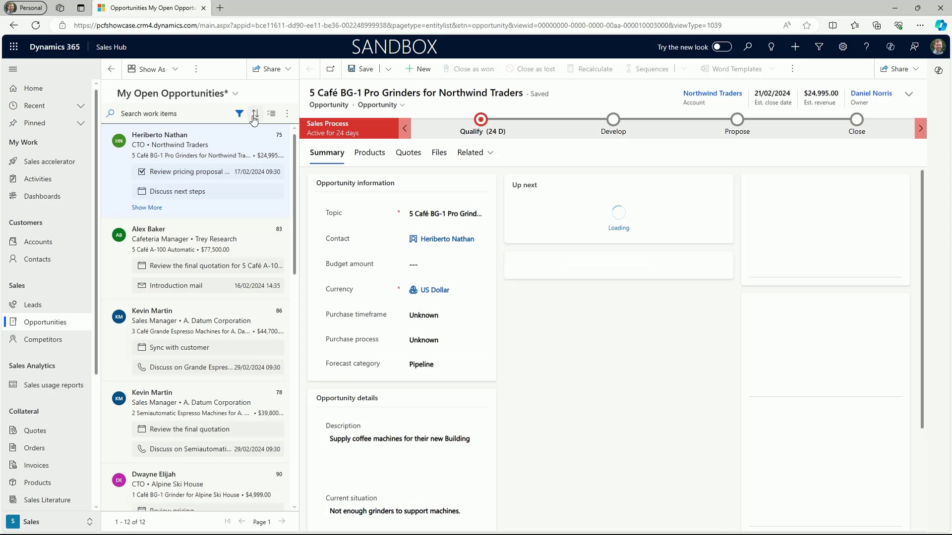
Sort work items by Score with the highest on top
{"action": "left_click", "coordinate": [254, 114]}
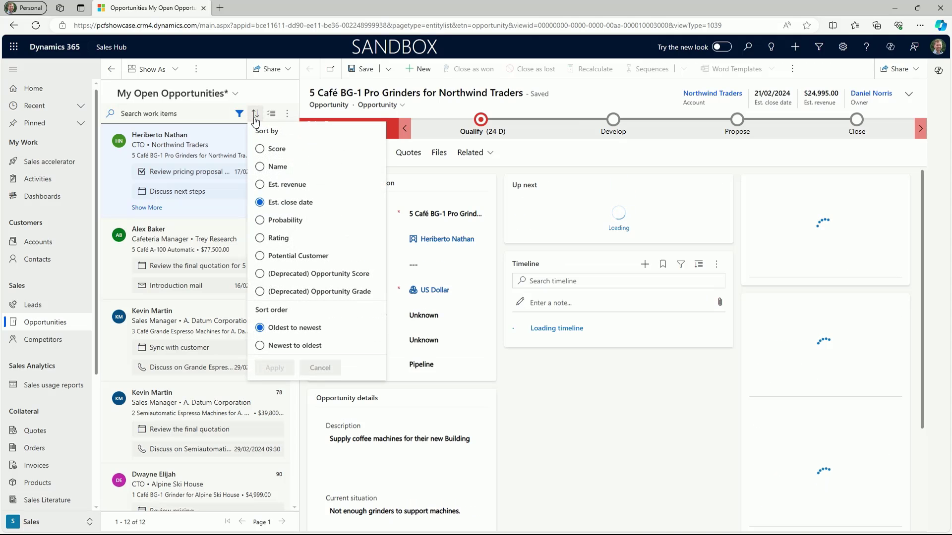
{"action": "mouse_move", "coordinate": [274, 149]}
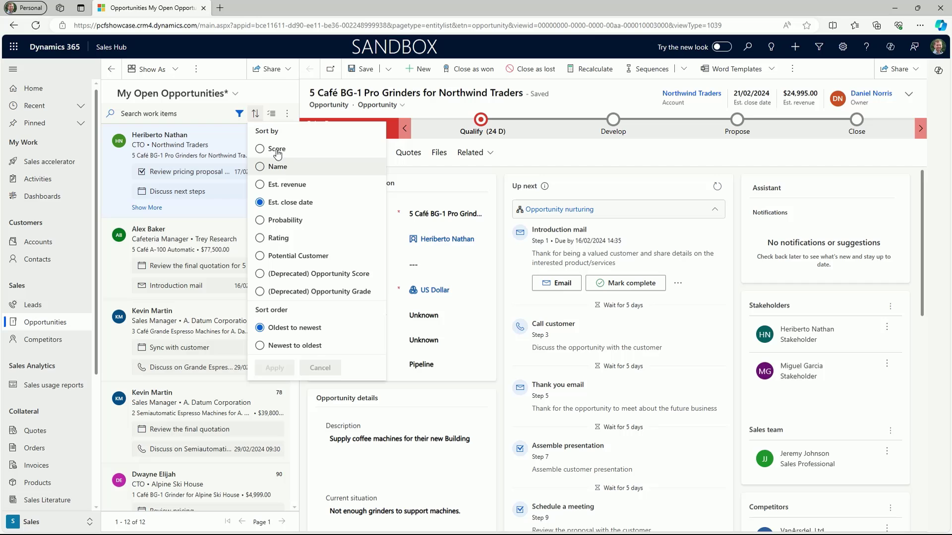
{"action": "left_click", "coordinate": [260, 149]}
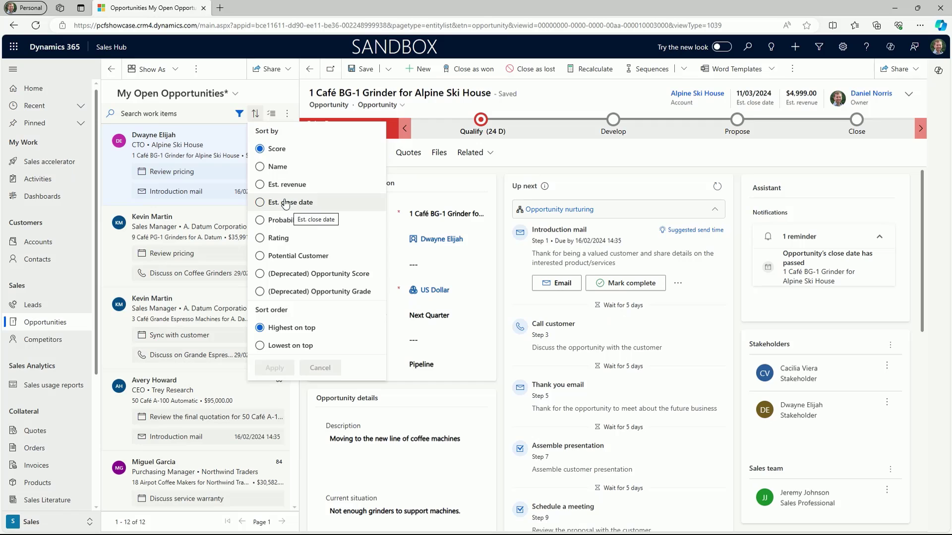
{"action": "mouse_move", "coordinate": [257, 90]}
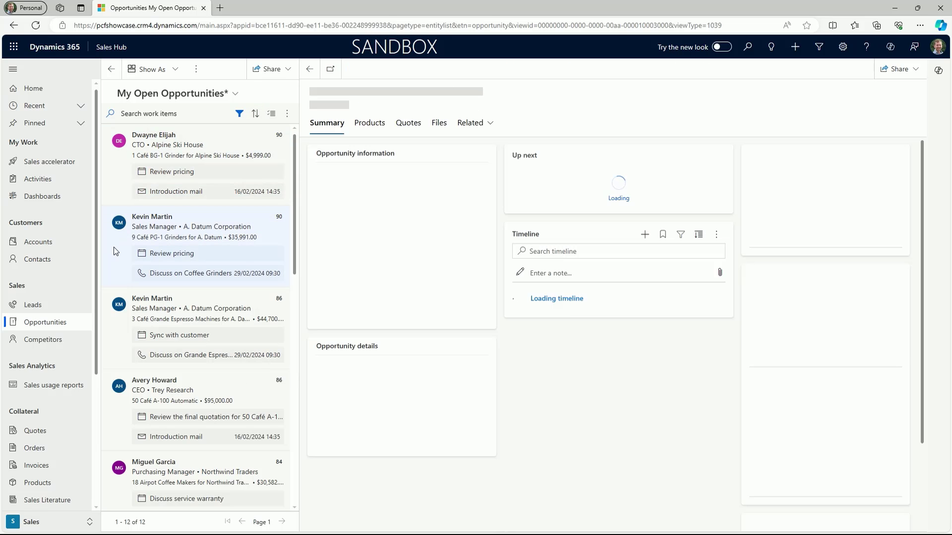
{"action": "left_click", "coordinate": [119, 223]}
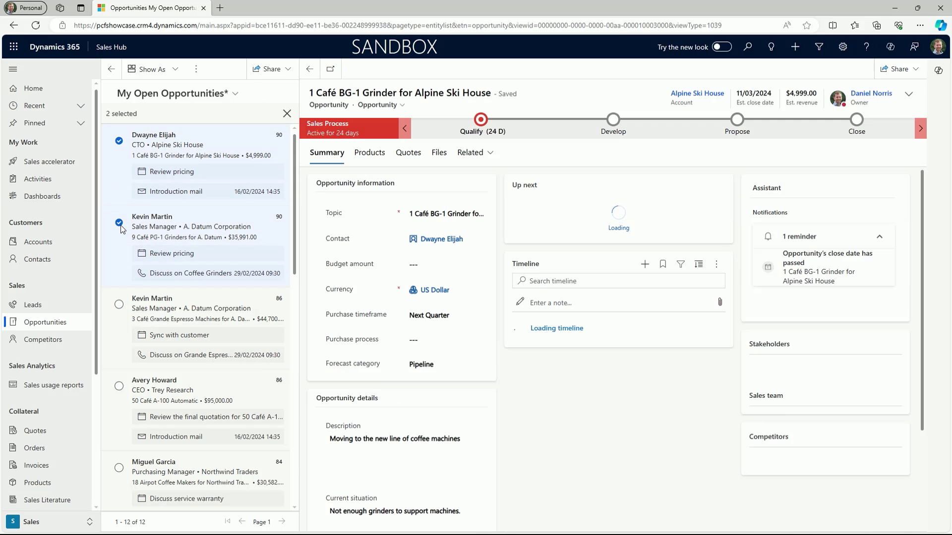
{"action": "left_click", "coordinate": [119, 306]}
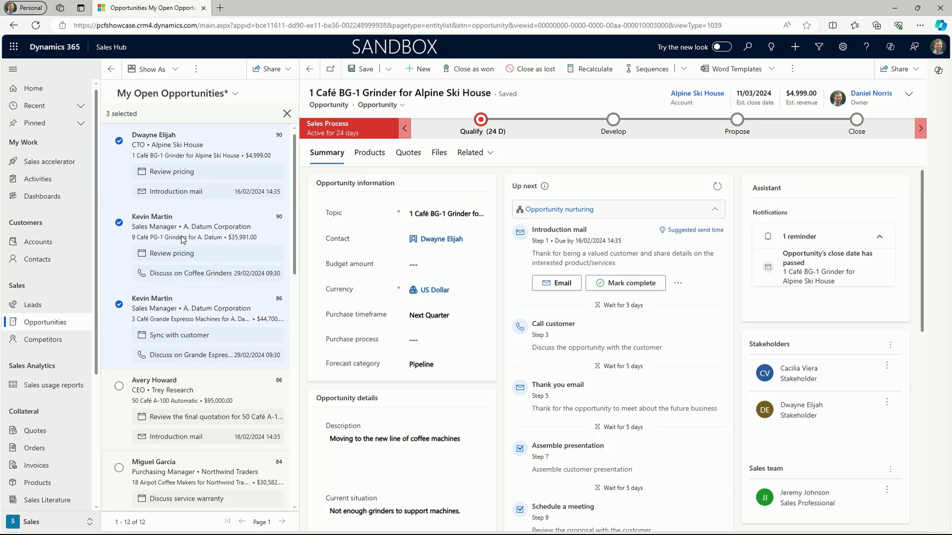
{"action": "left_click", "coordinate": [197, 68]}
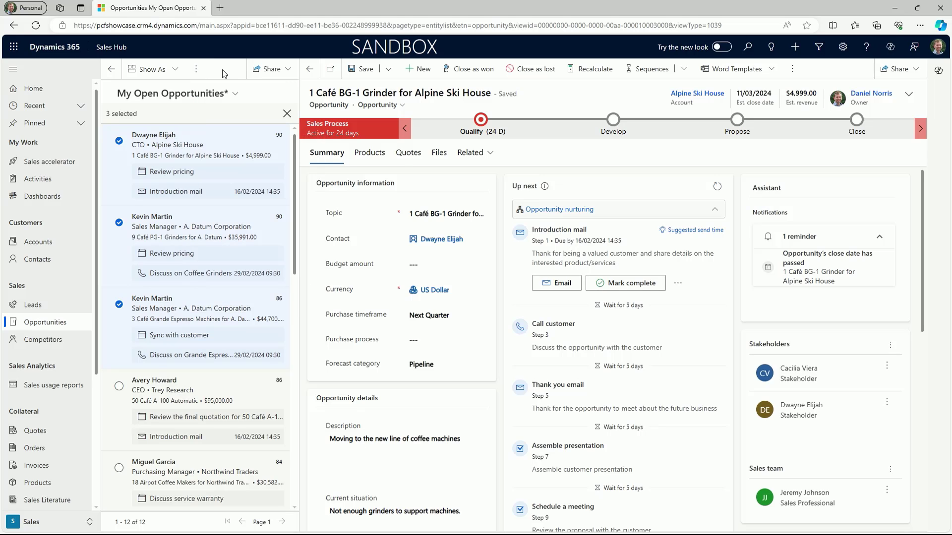
{"action": "left_click", "coordinate": [287, 113]}
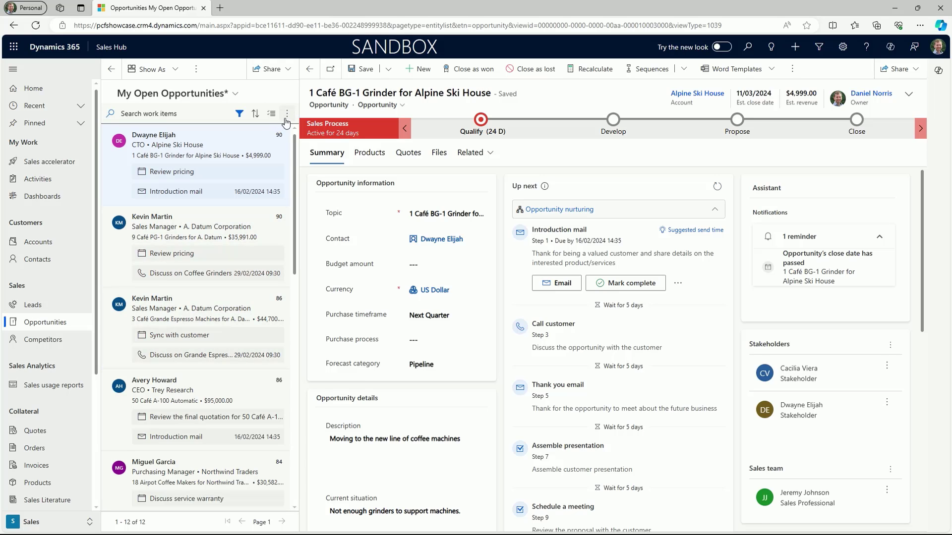
{"action": "left_click", "coordinate": [286, 114]}
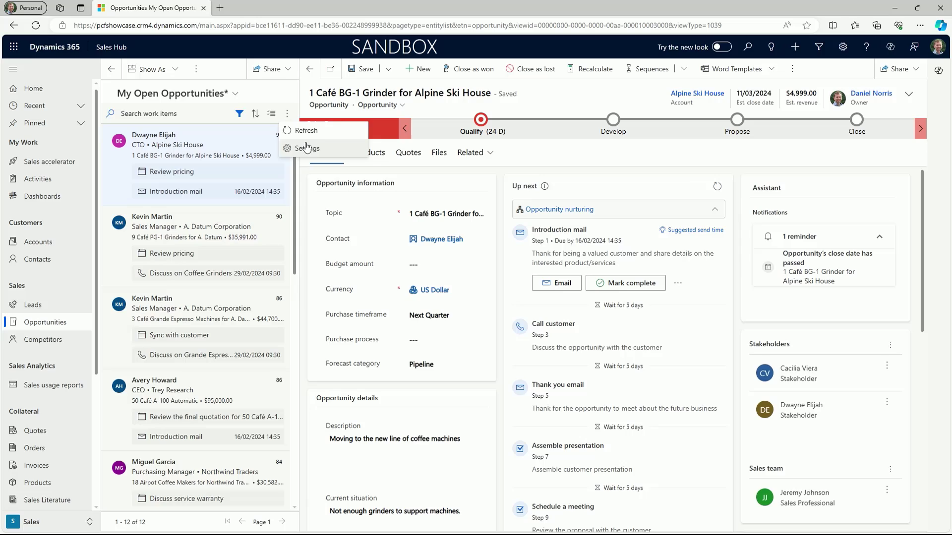
{"action": "left_click", "coordinate": [304, 148]}
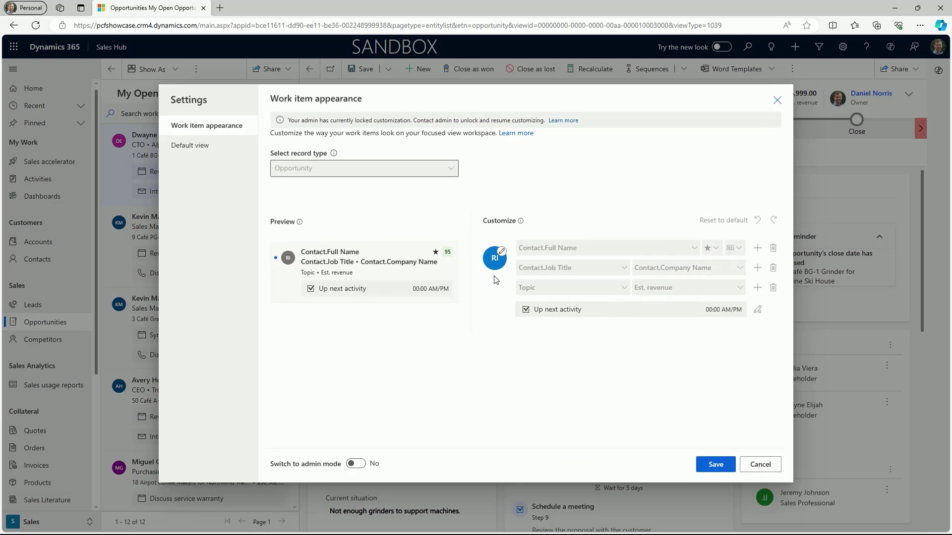
{"action": "left_click", "coordinate": [501, 252]}
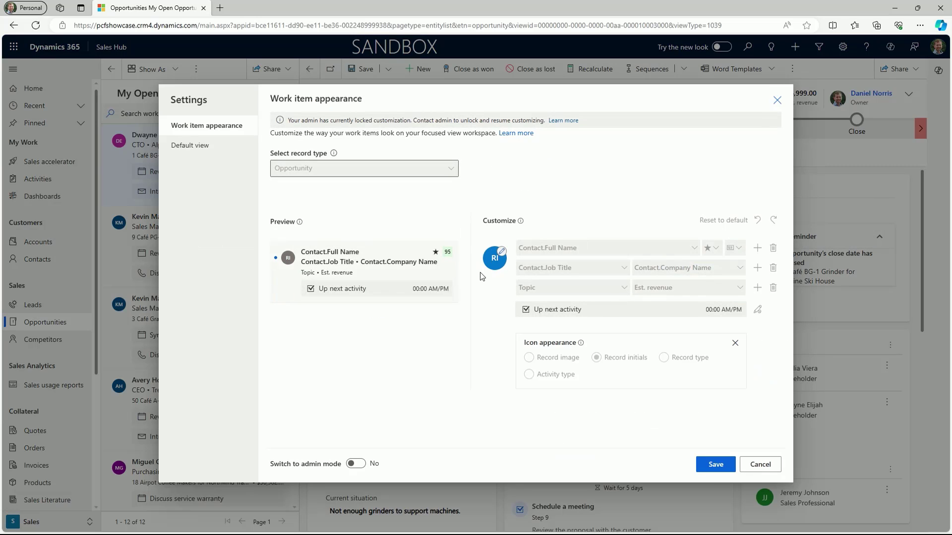
{"action": "left_click", "coordinate": [355, 463]}
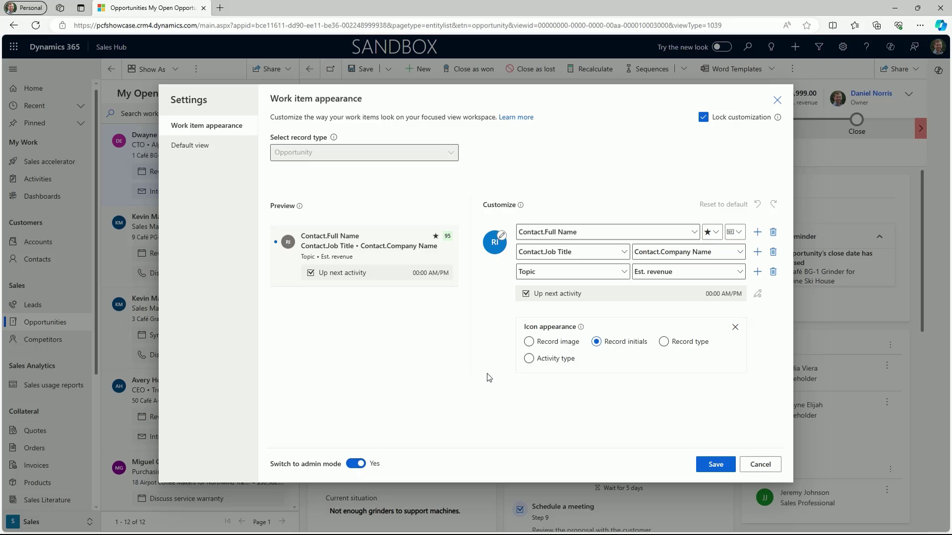
{"action": "left_click", "coordinate": [529, 341]}
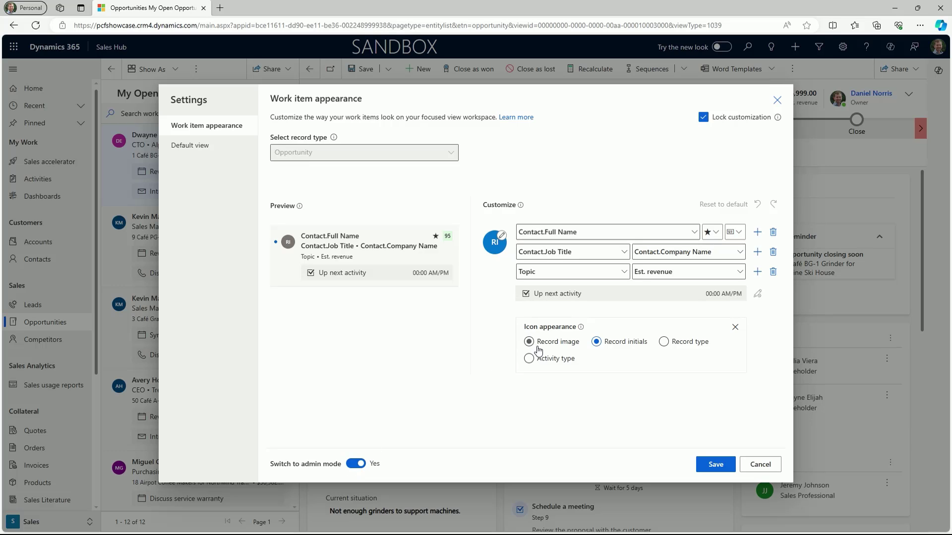
{"action": "mouse_move", "coordinate": [623, 307]}
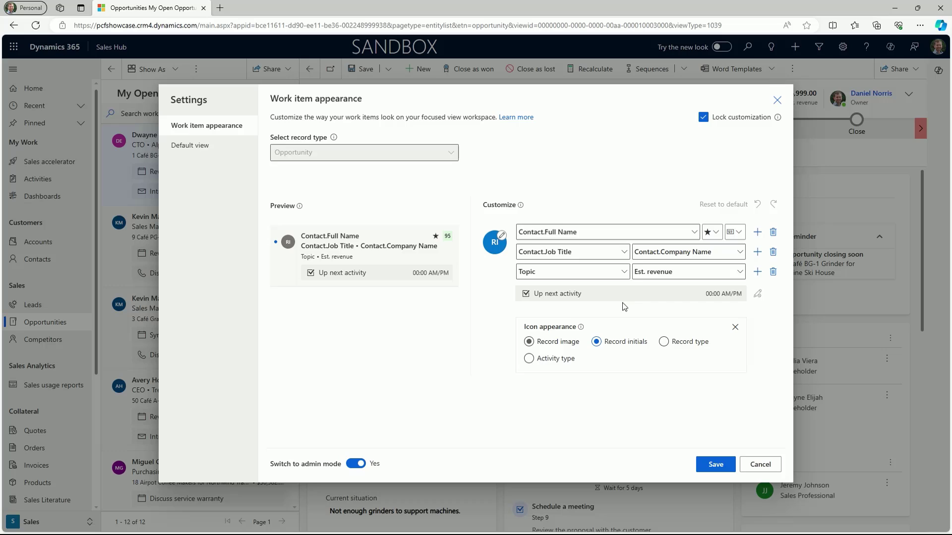
{"action": "left_click", "coordinate": [715, 232]}
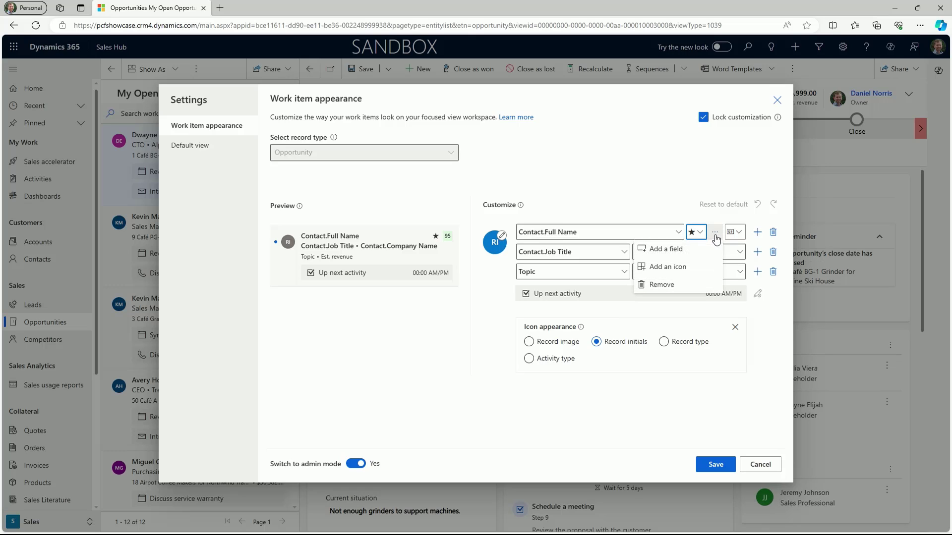
{"action": "left_click", "coordinate": [704, 232]}
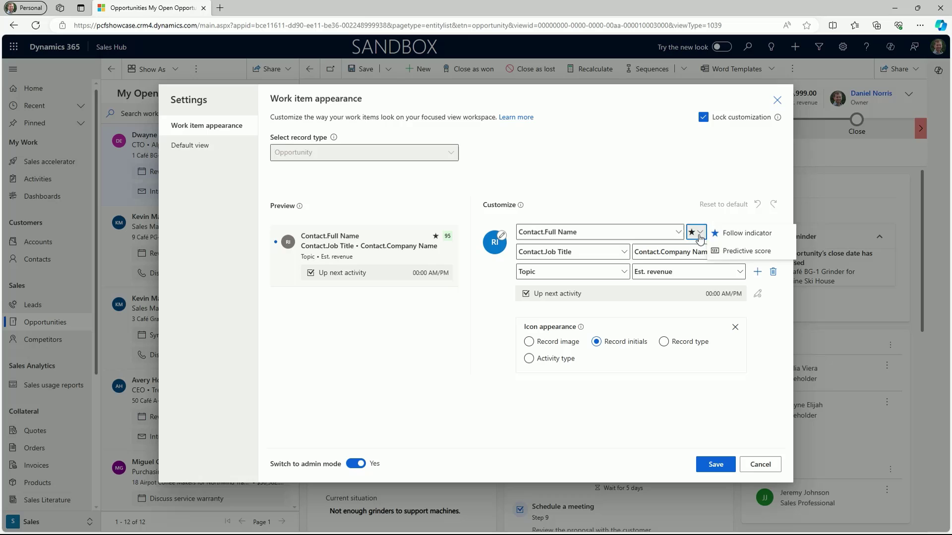
{"action": "left_click", "coordinate": [723, 251]}
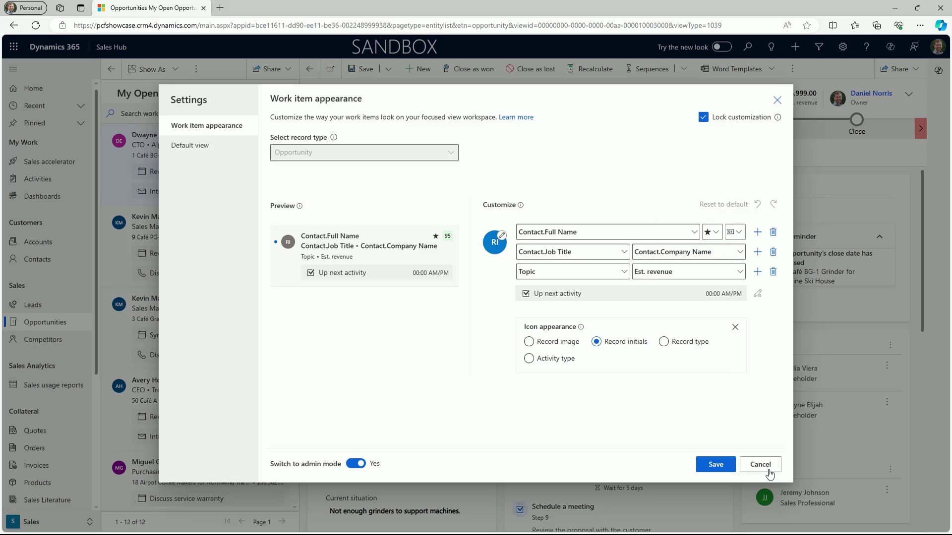
{"action": "left_click", "coordinate": [759, 465]}
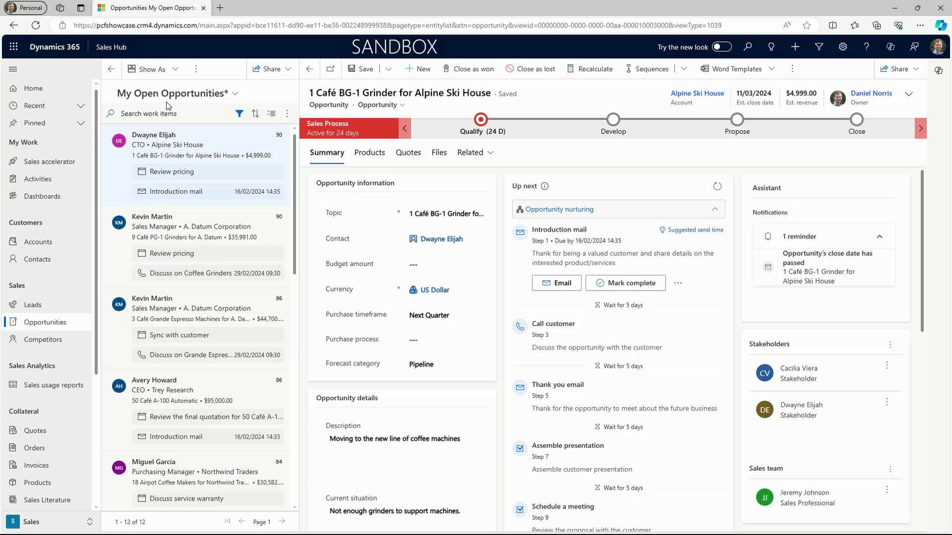
{"action": "mouse_move", "coordinate": [152, 68]}
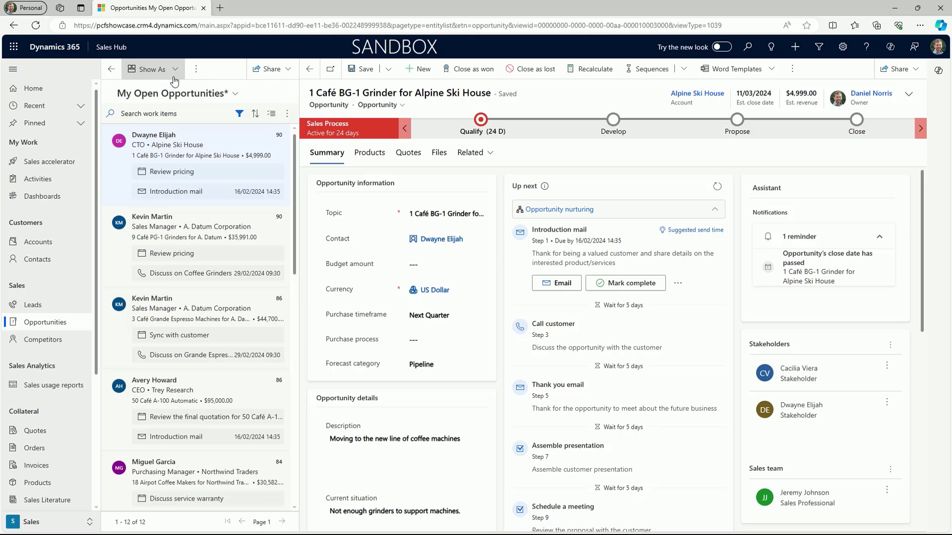
Switch opportunities to the read-only grid, then back to Focused view
{"action": "left_click", "coordinate": [111, 69]}
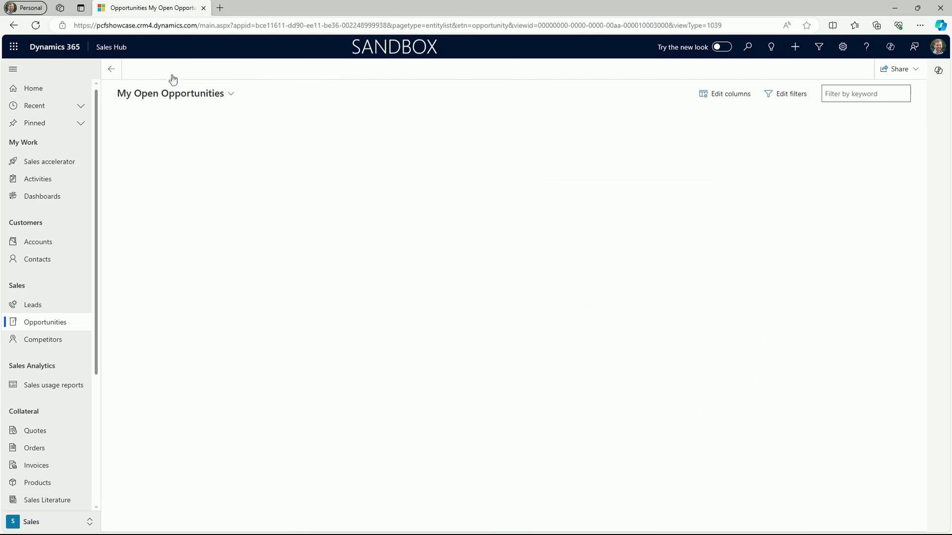
{"action": "left_click", "coordinate": [150, 68]}
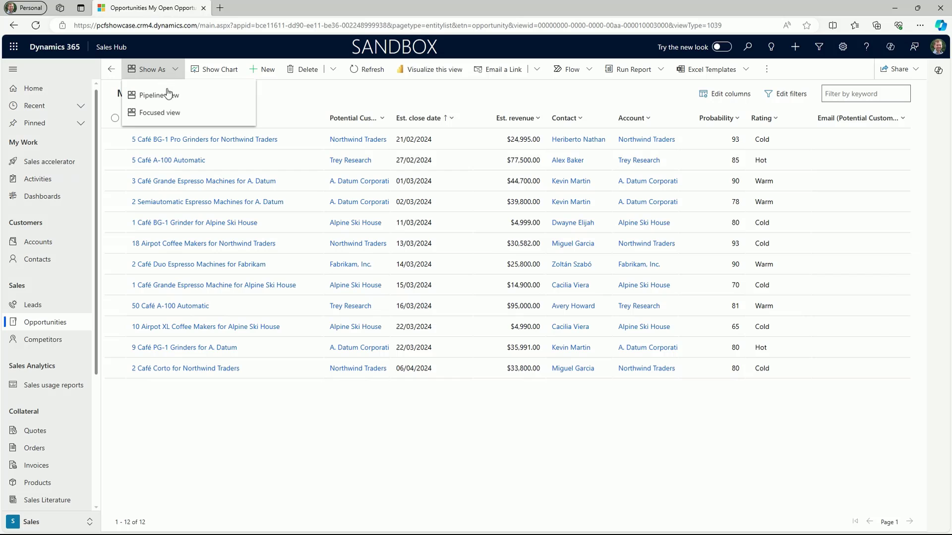
{"action": "left_click", "coordinate": [157, 94]}
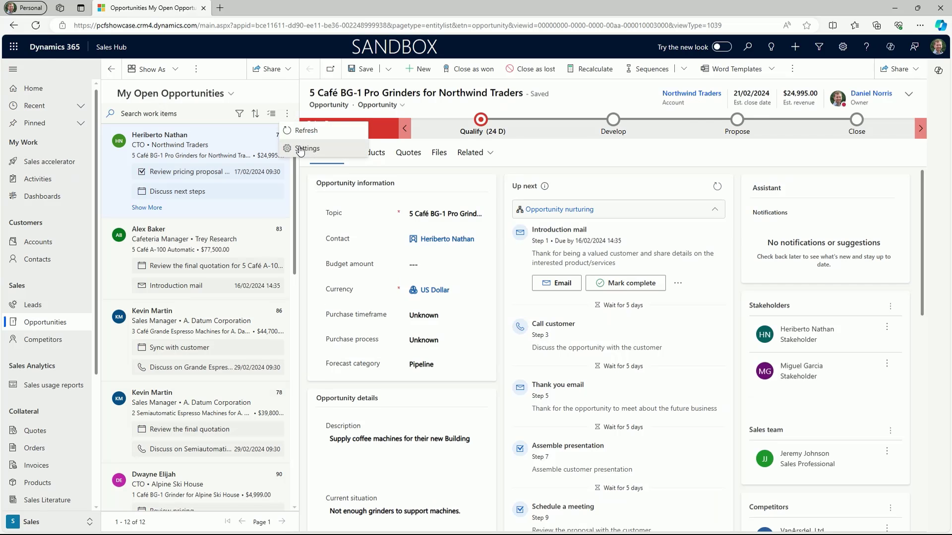
{"action": "left_click", "coordinate": [306, 148]}
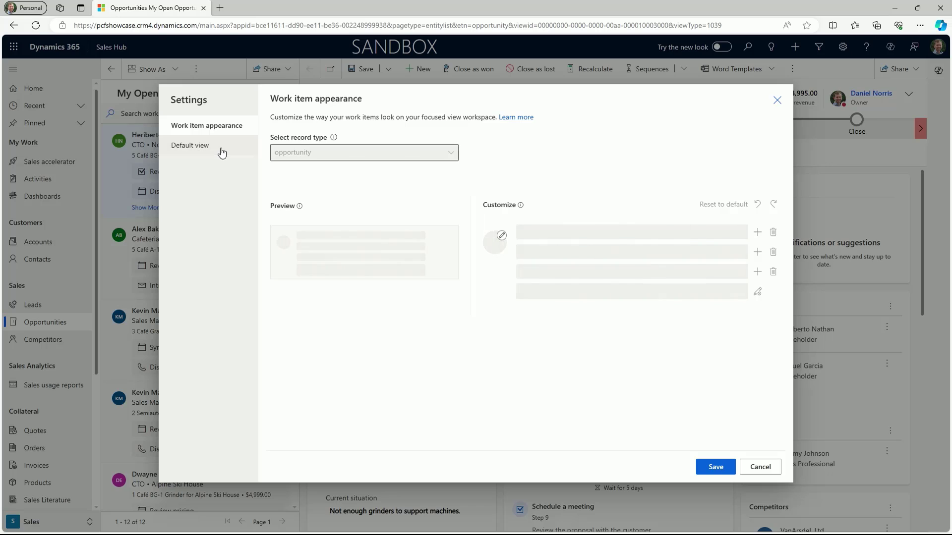
{"action": "left_click", "coordinate": [190, 145]}
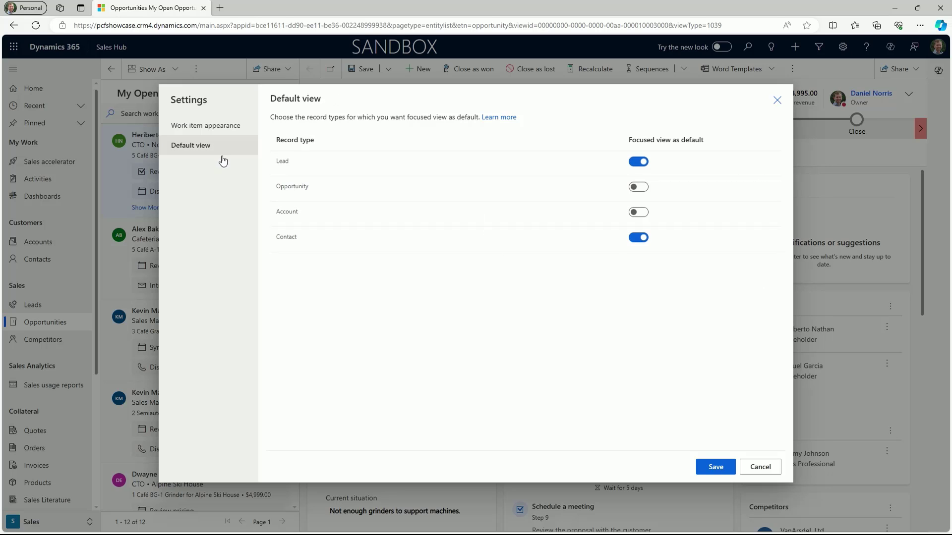
{"action": "mouse_move", "coordinate": [212, 205]}
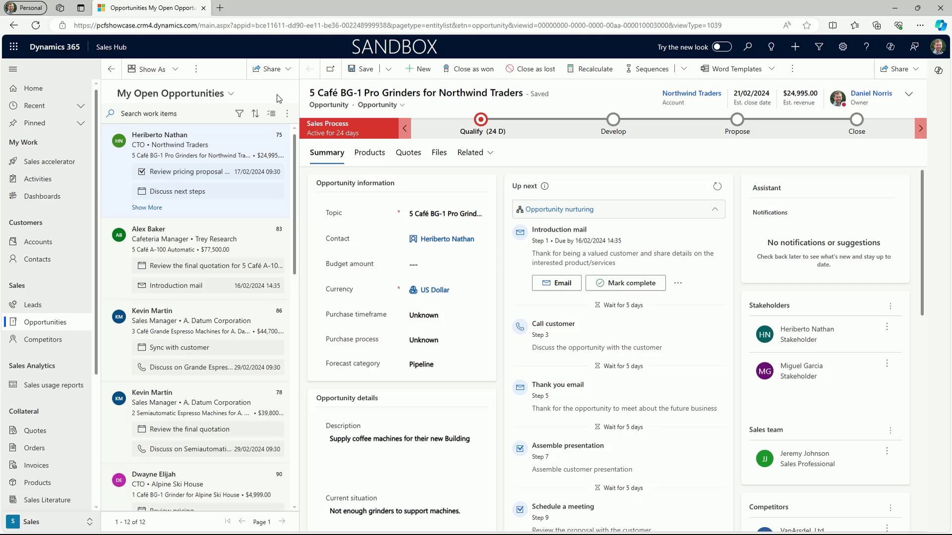
{"action": "left_click", "coordinate": [32, 305]}
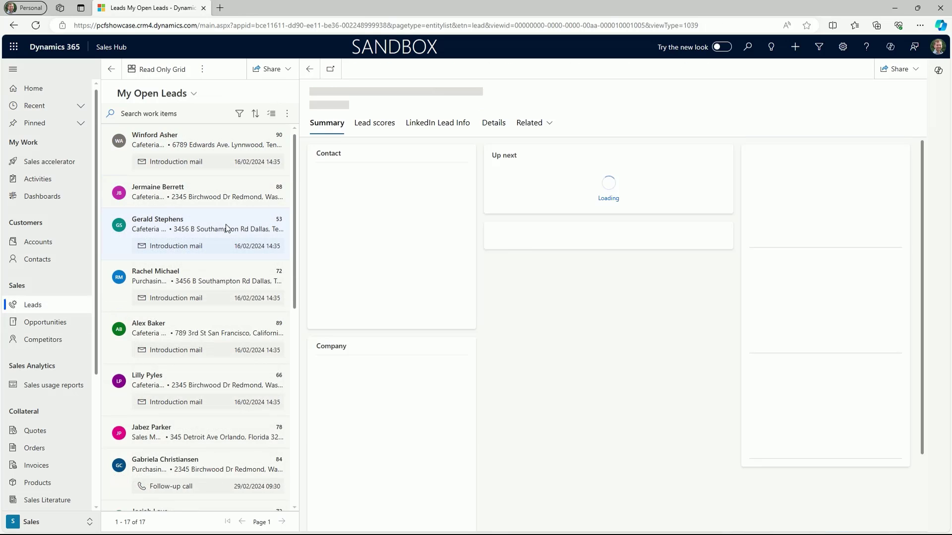
{"action": "left_click", "coordinate": [157, 224]}
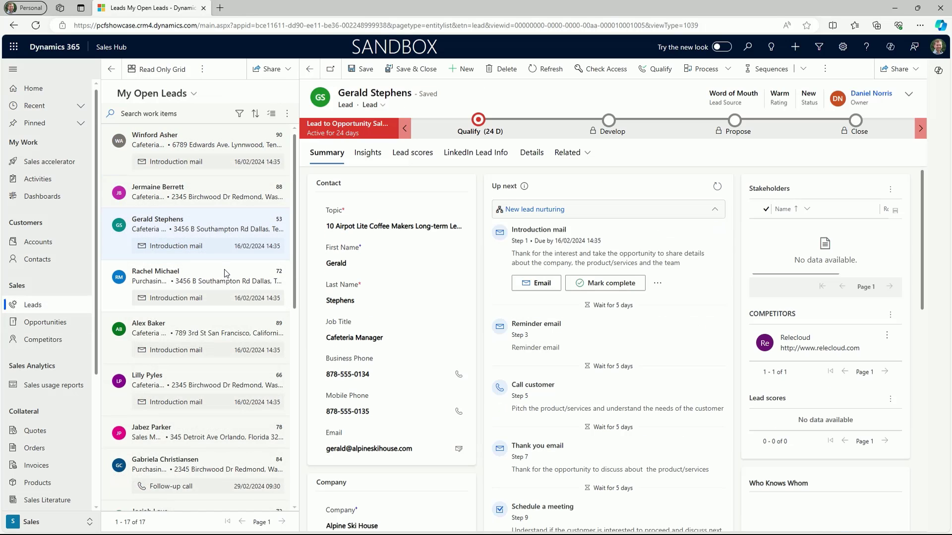
{"action": "left_click", "coordinate": [156, 275]}
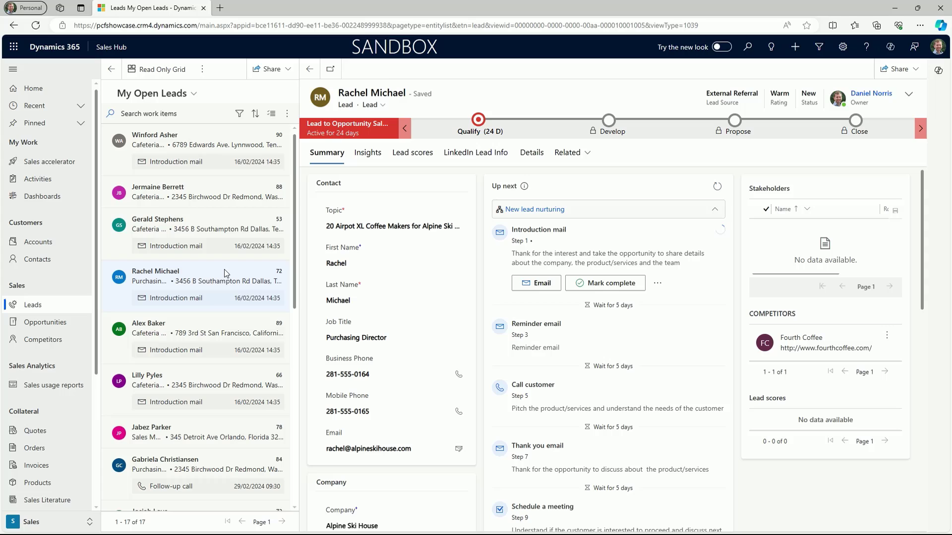
{"action": "left_click", "coordinate": [37, 242]}
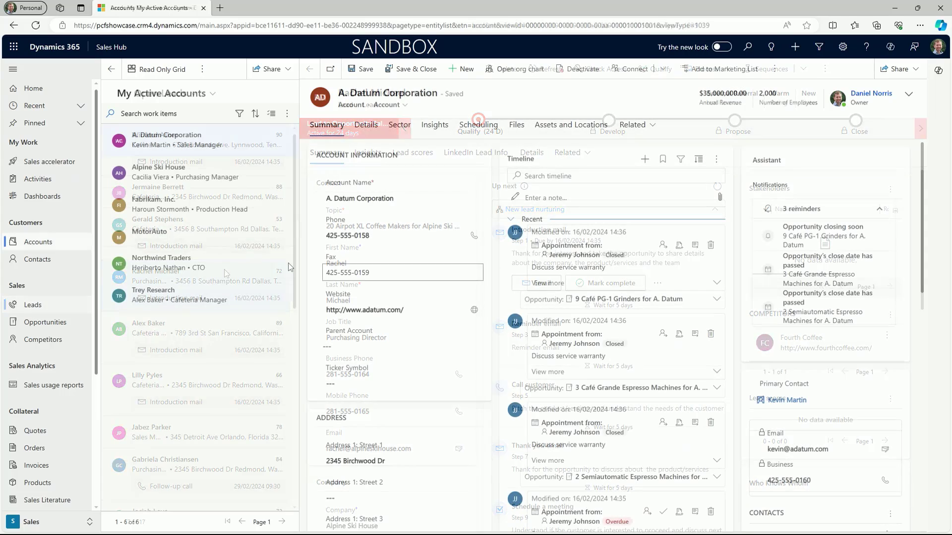
{"action": "left_click", "coordinate": [161, 262]}
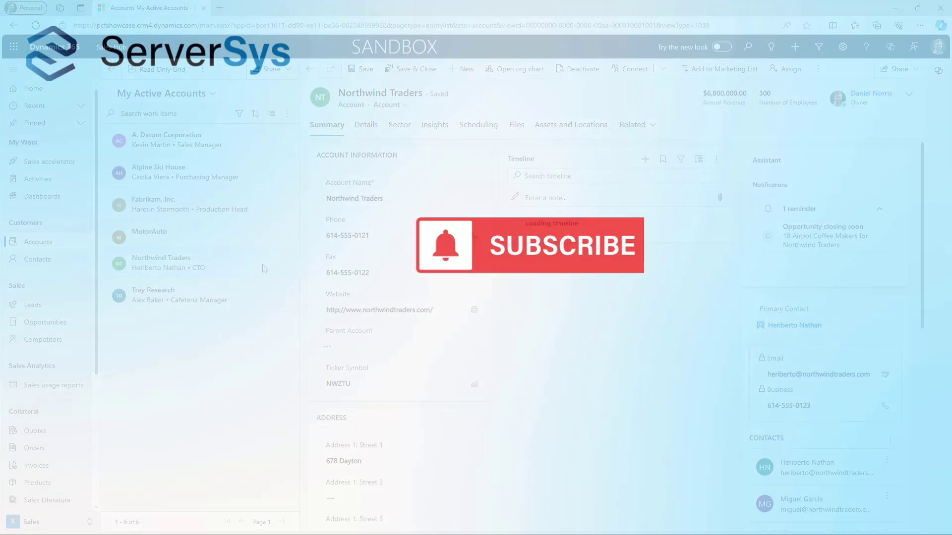